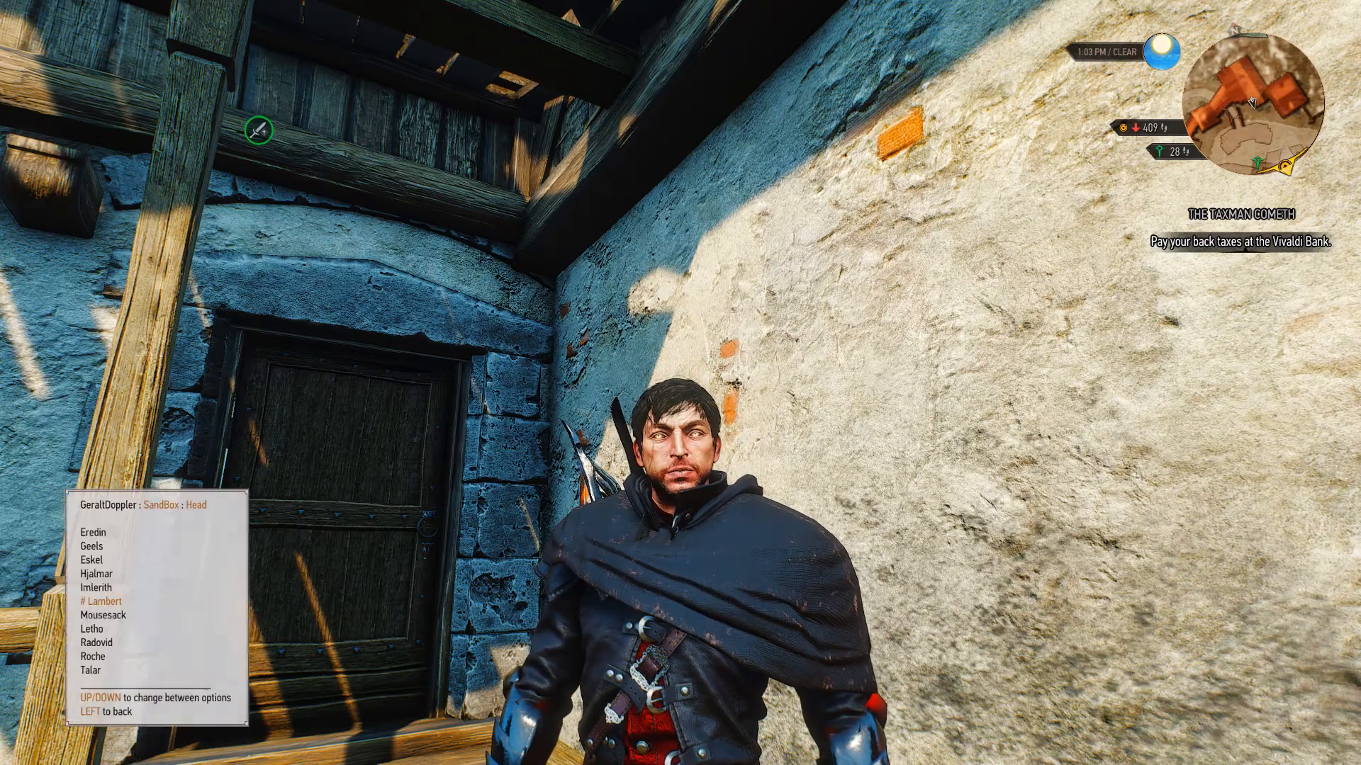
Try another head preset on Geralt, then leave the game for the desktop.
key("Down")
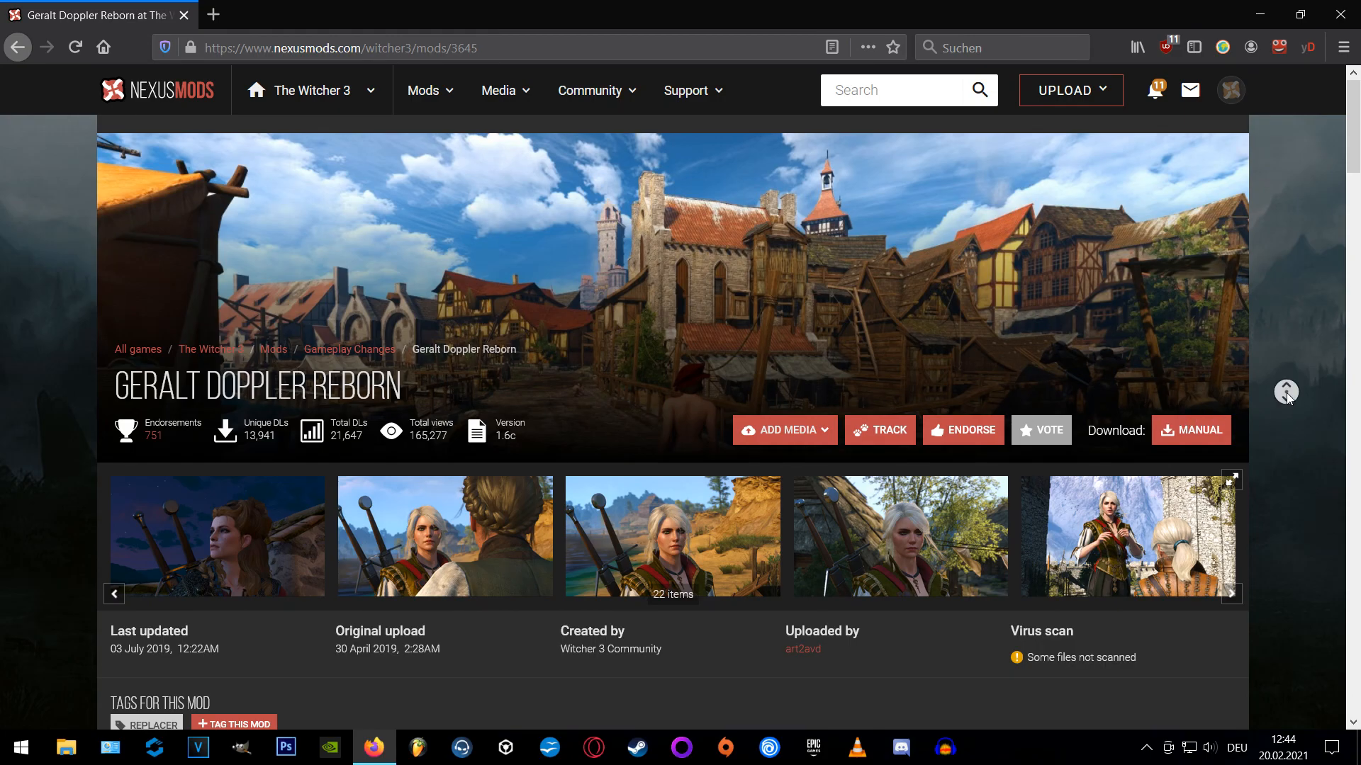
scroll("down", 3)
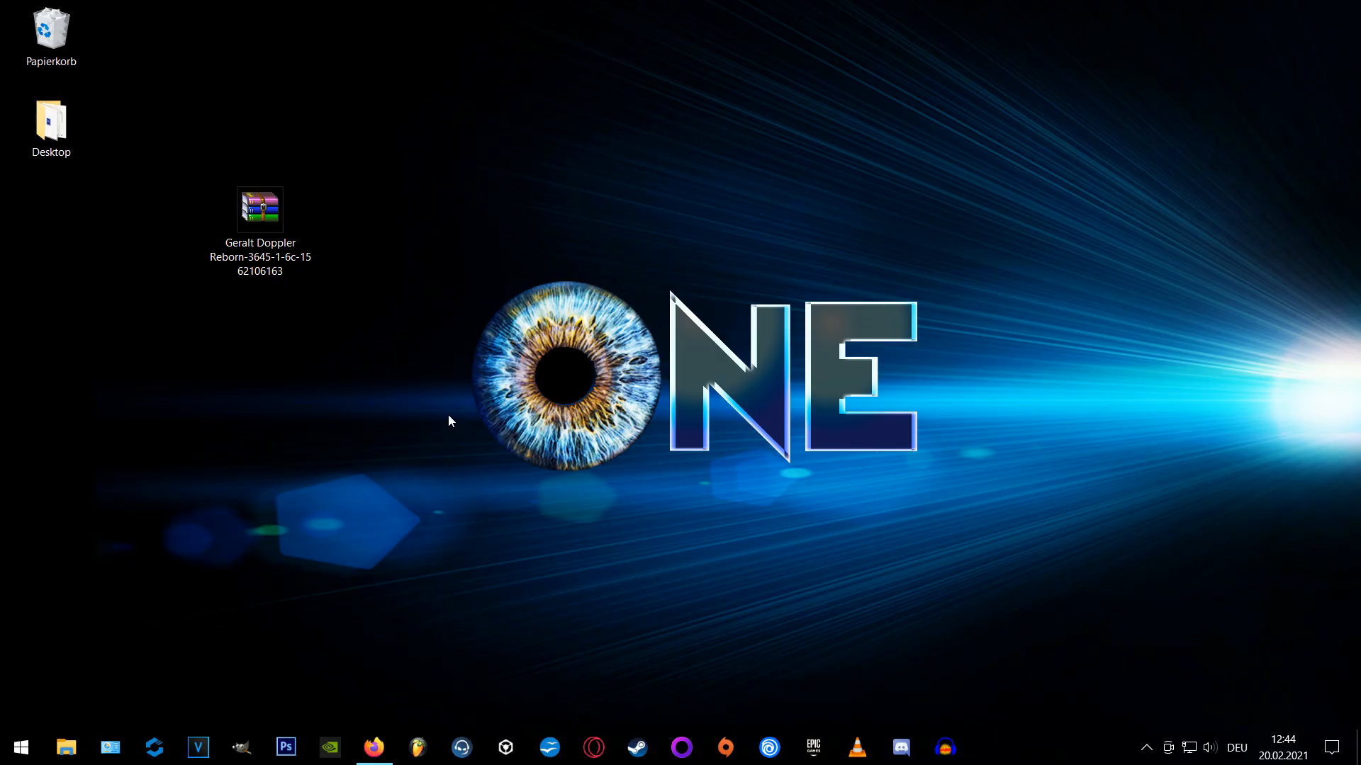
Open the Geralt Doppler Reborn zip from the desktop in WinRAR.
left_click(259, 208)
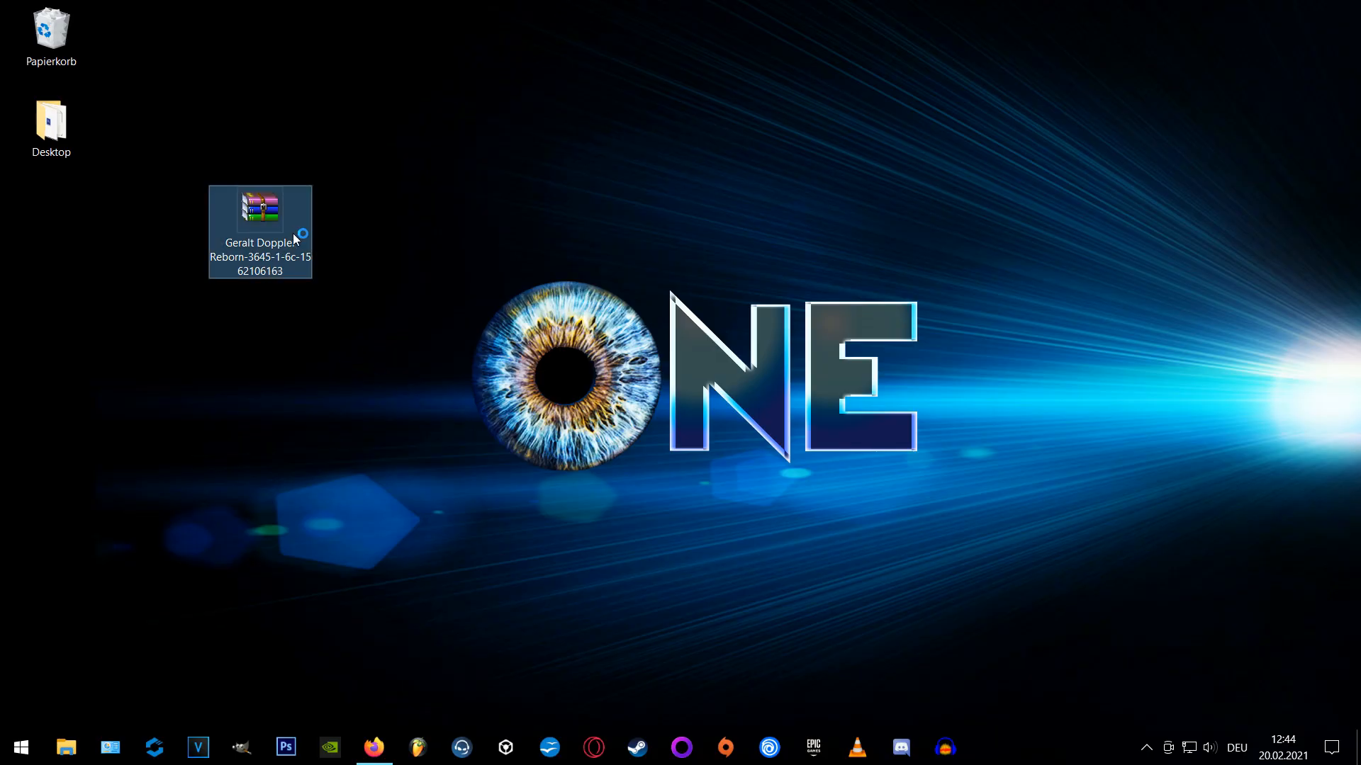
double_click(259, 208)
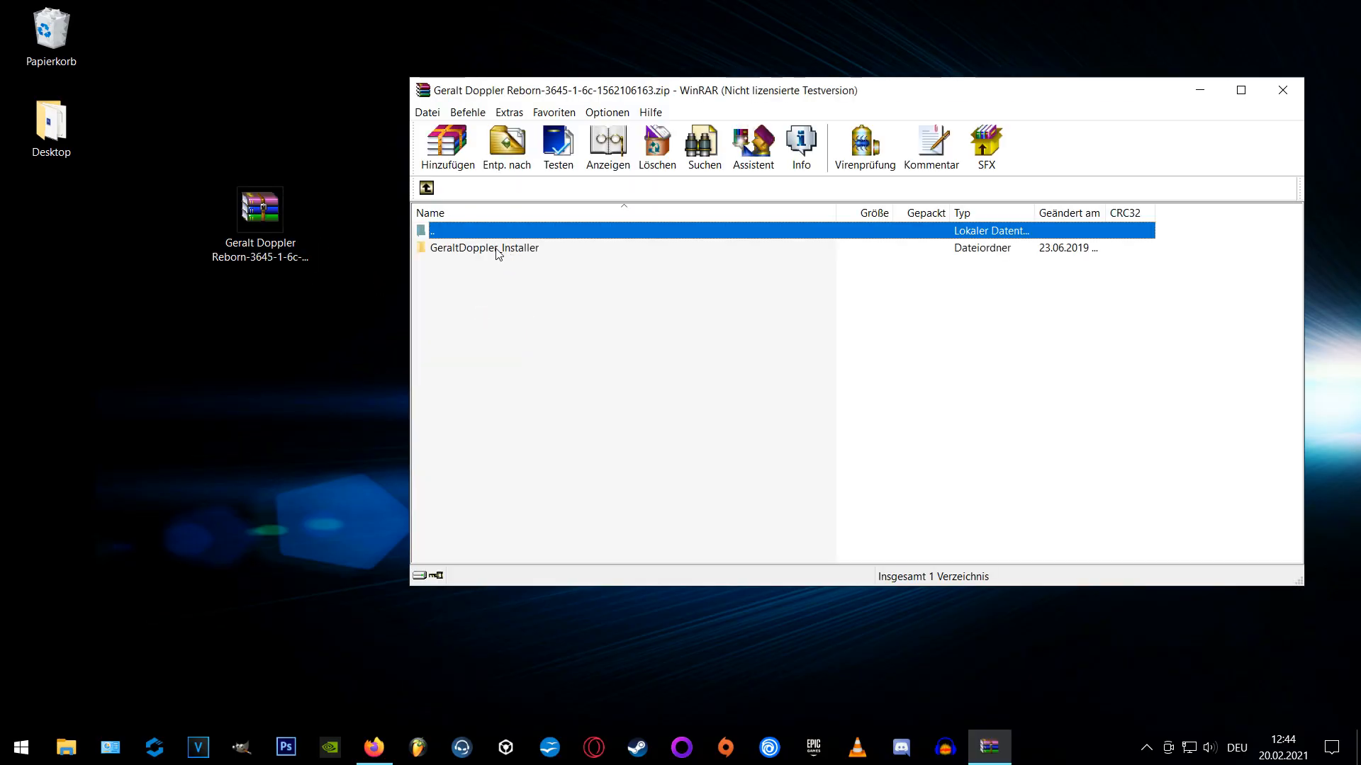
mouse_move(477, 256)
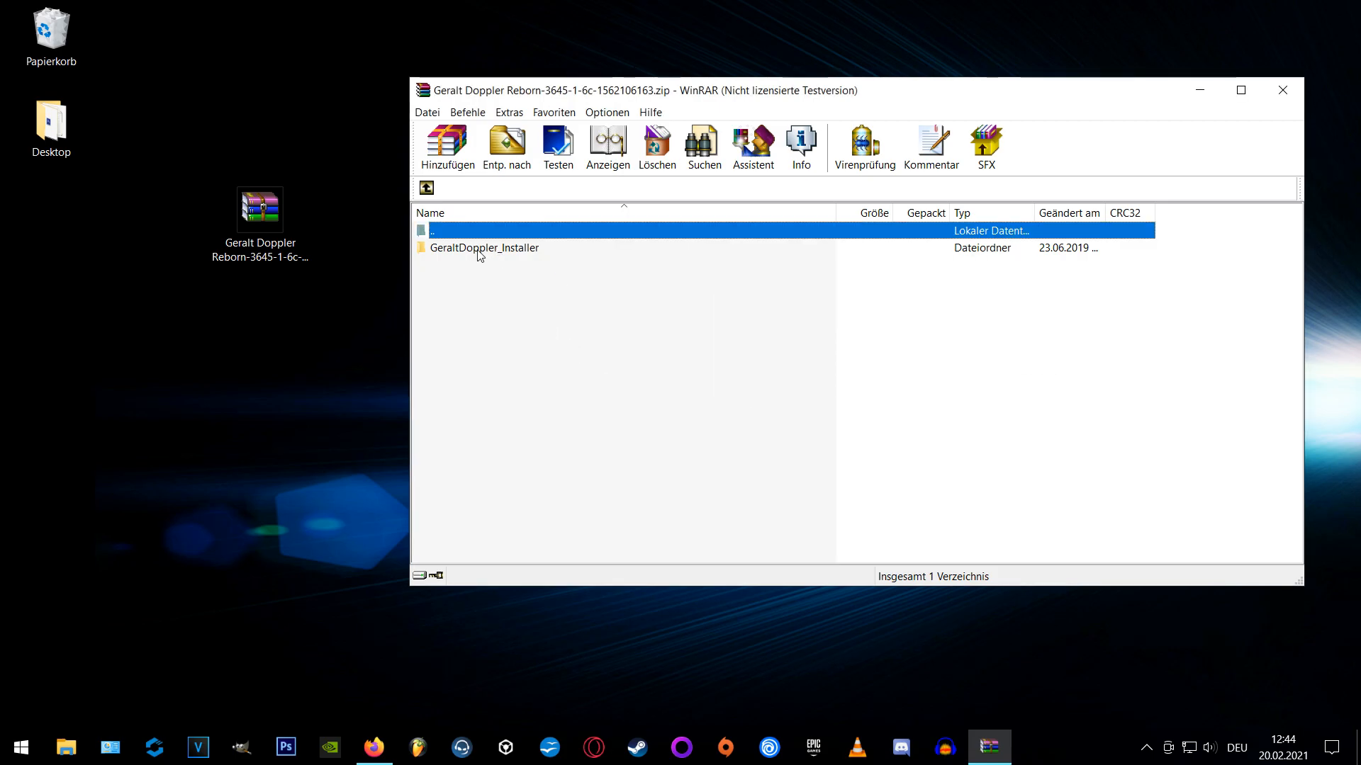
mouse_move(255, 703)
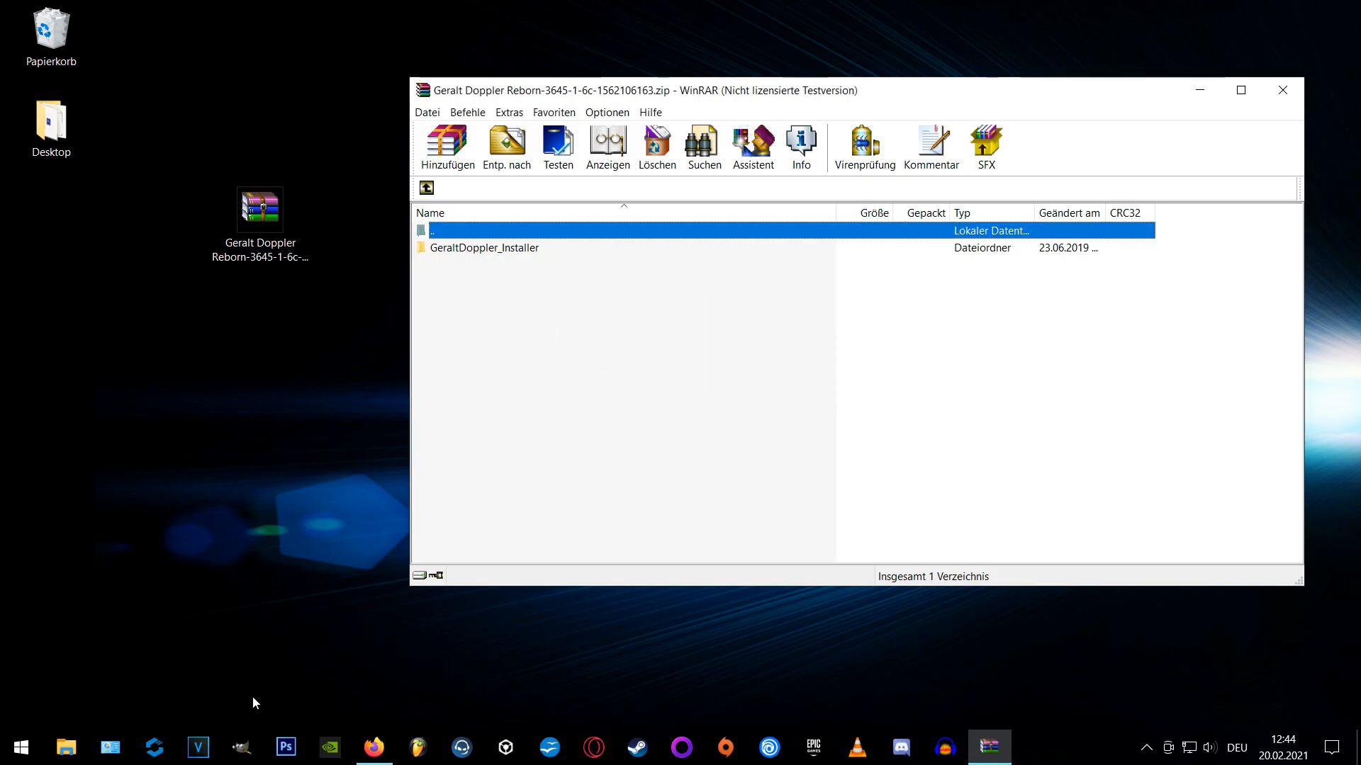
Open GeraltDoppler_Installer inside the pinned Witcher 3 Wild Hunt GOTY folder.
right_click(66, 746)
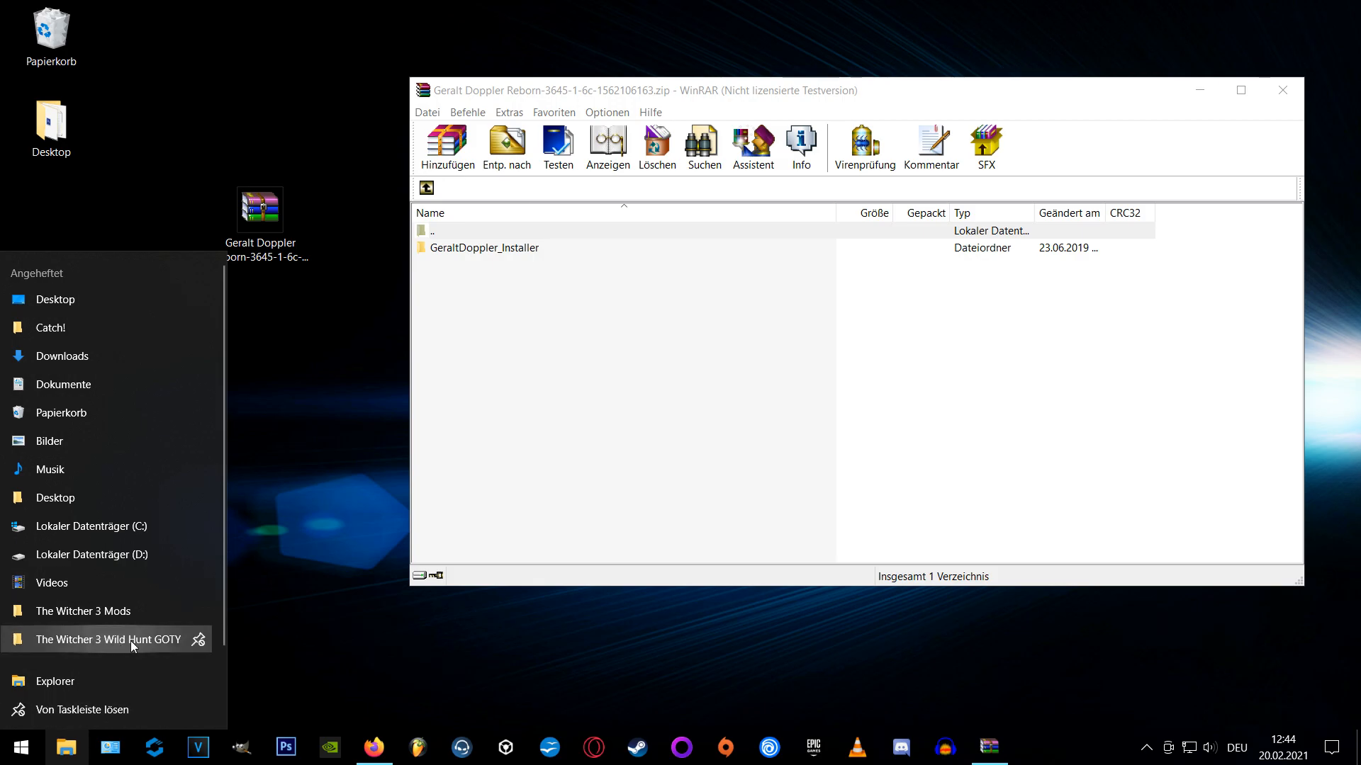
left_click(104, 639)
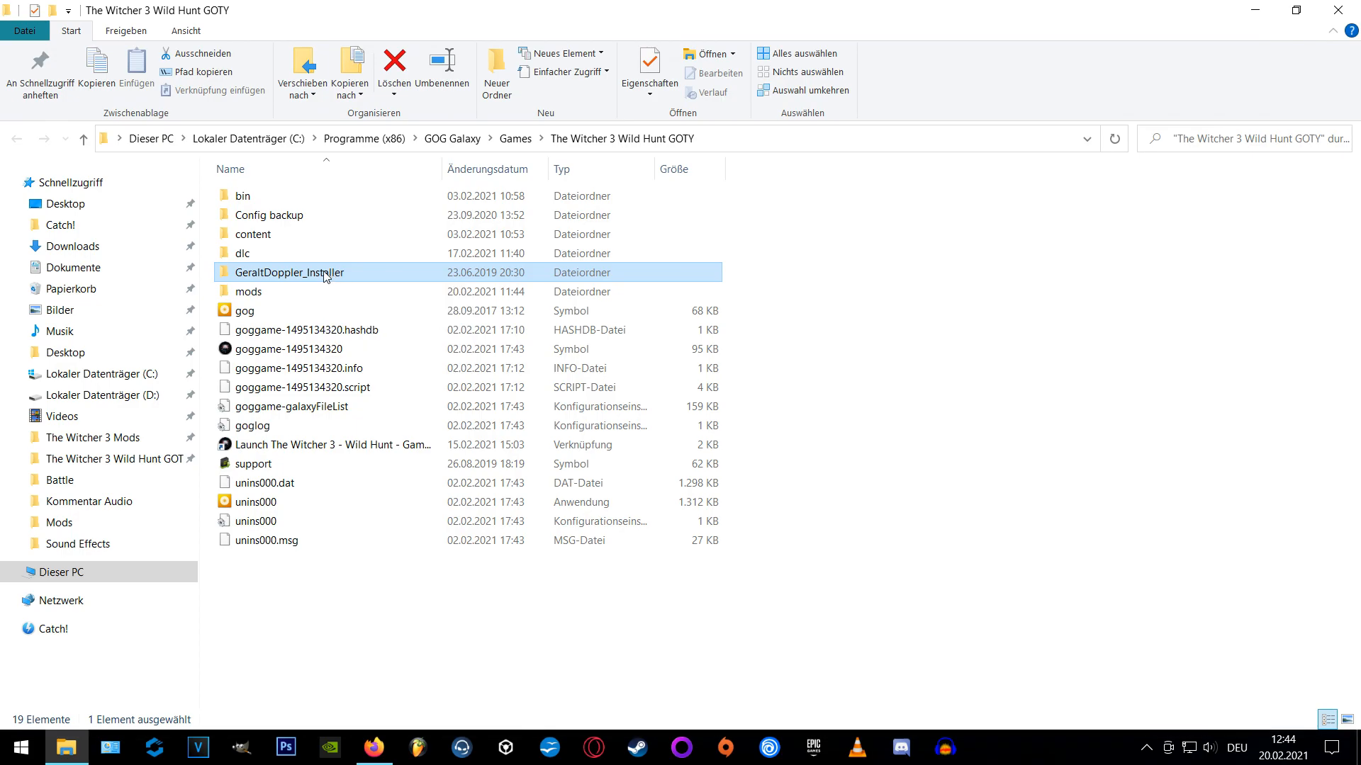
double_click(289, 272)
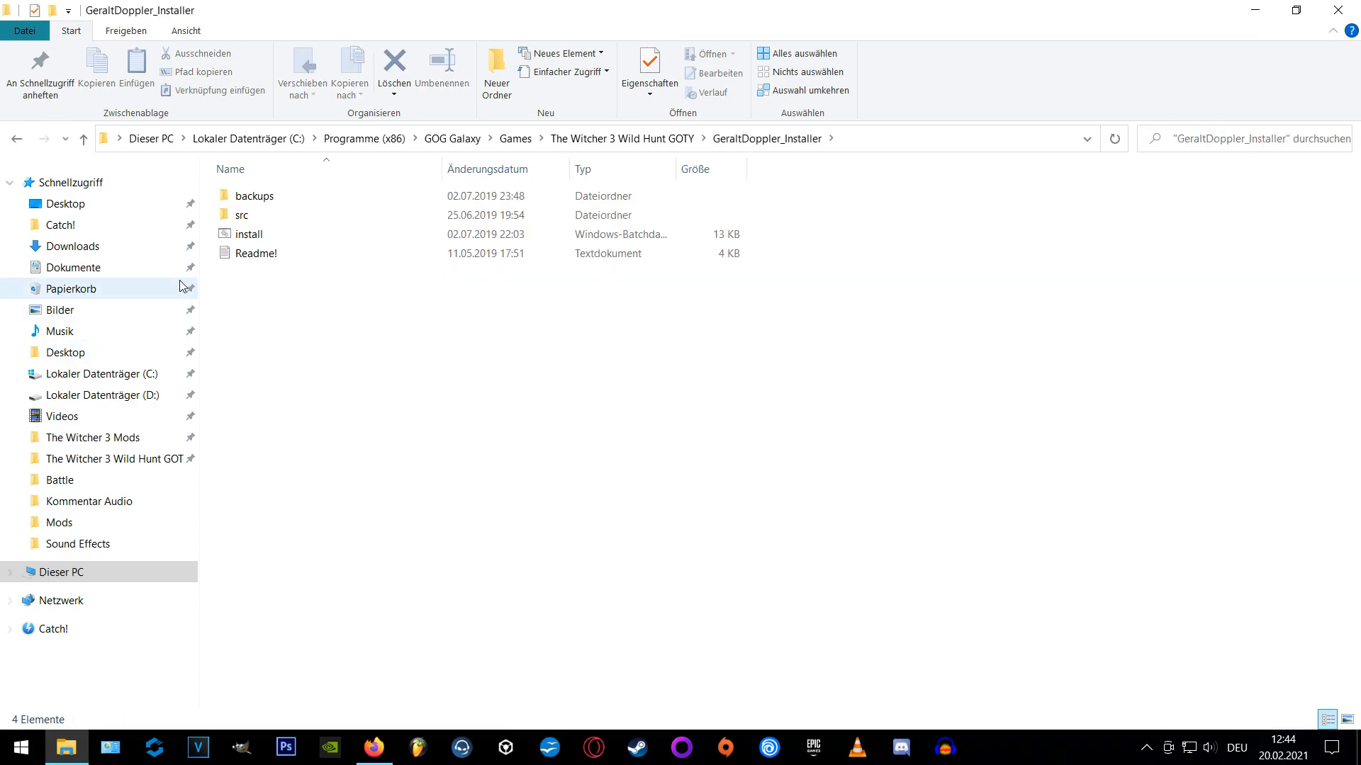
mouse_move(249, 235)
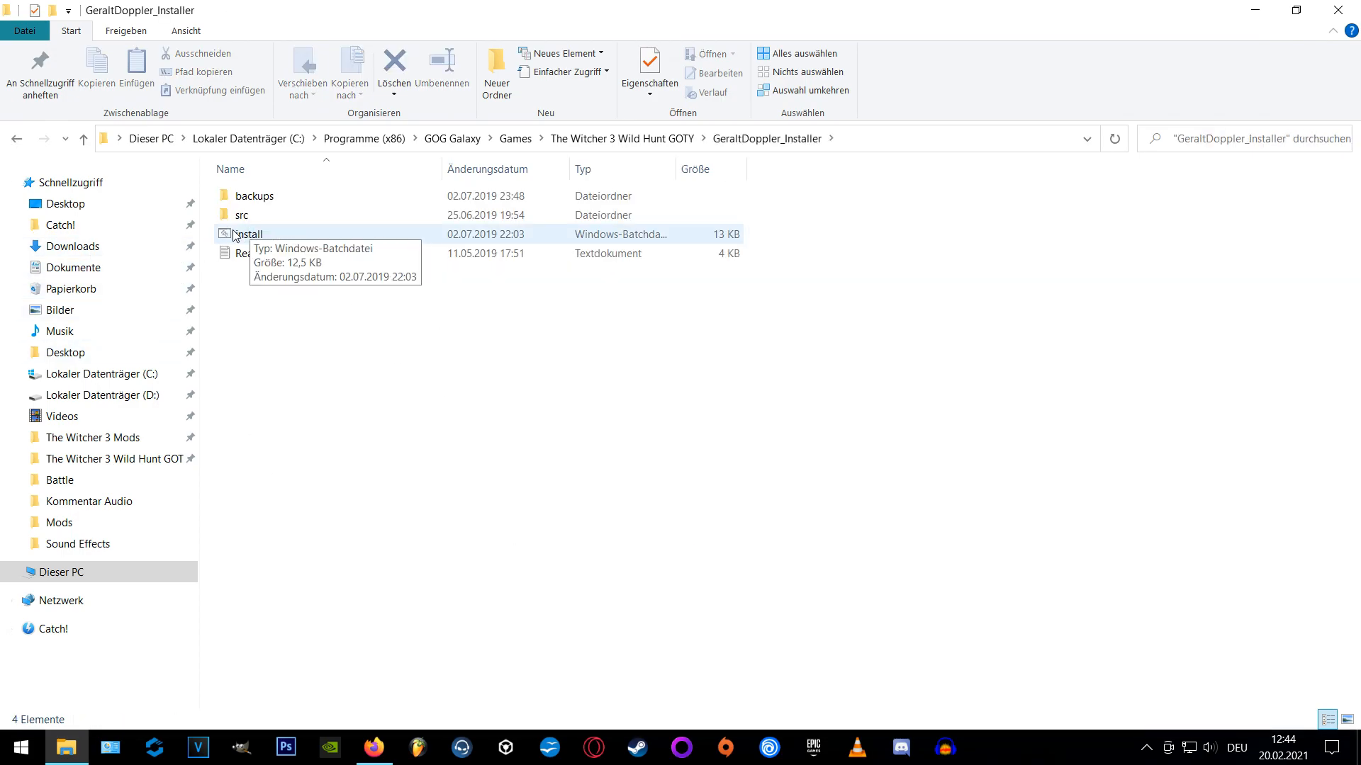
Run install.bat from the GeraltDoppler_Installer folder.
double_click(250, 233)
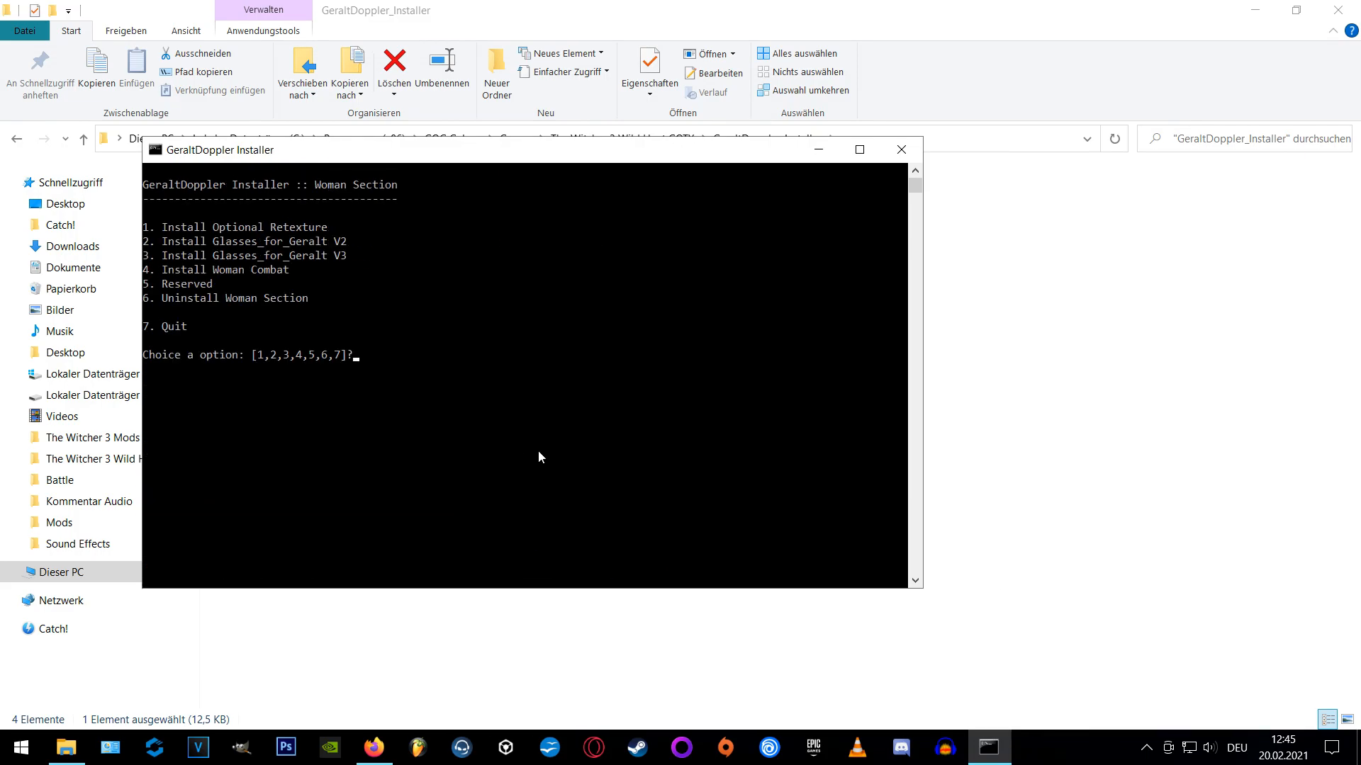
mouse_move(665, 471)
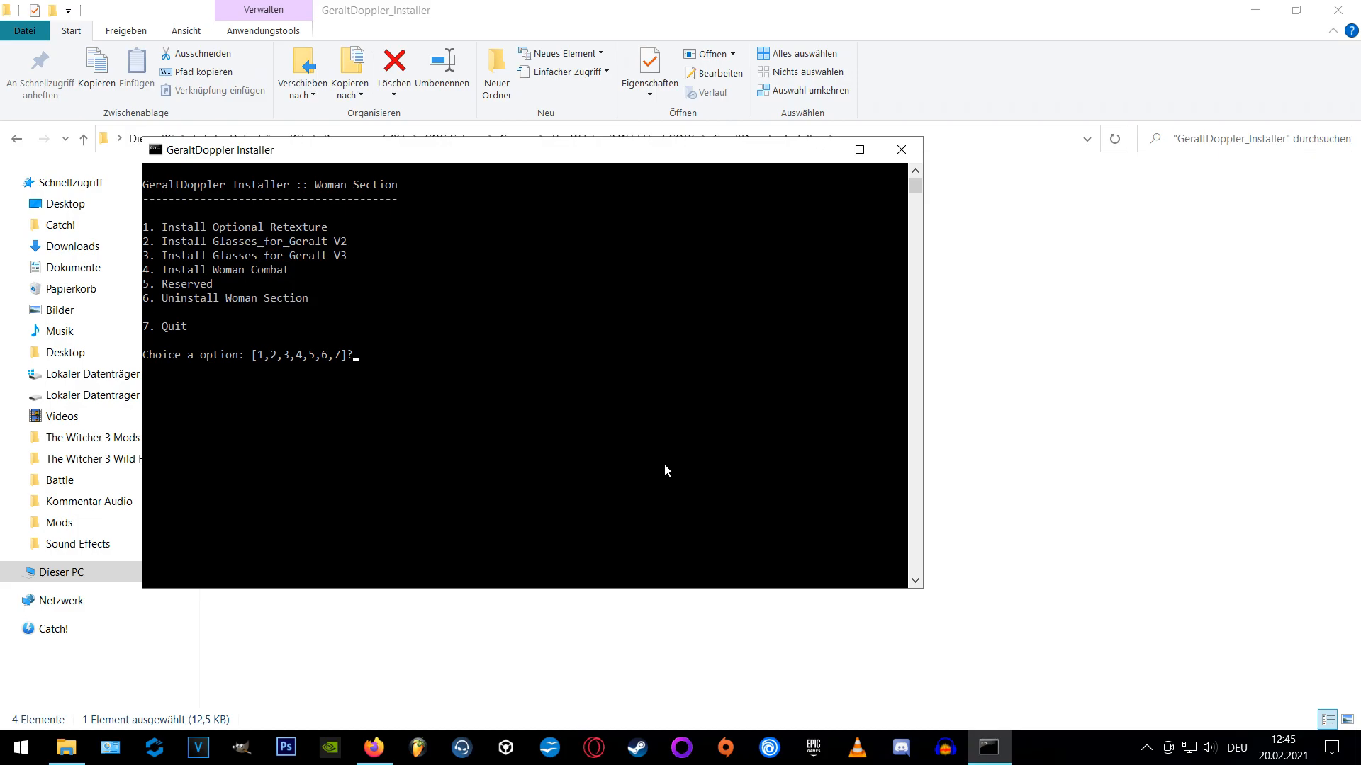
mouse_move(551, 457)
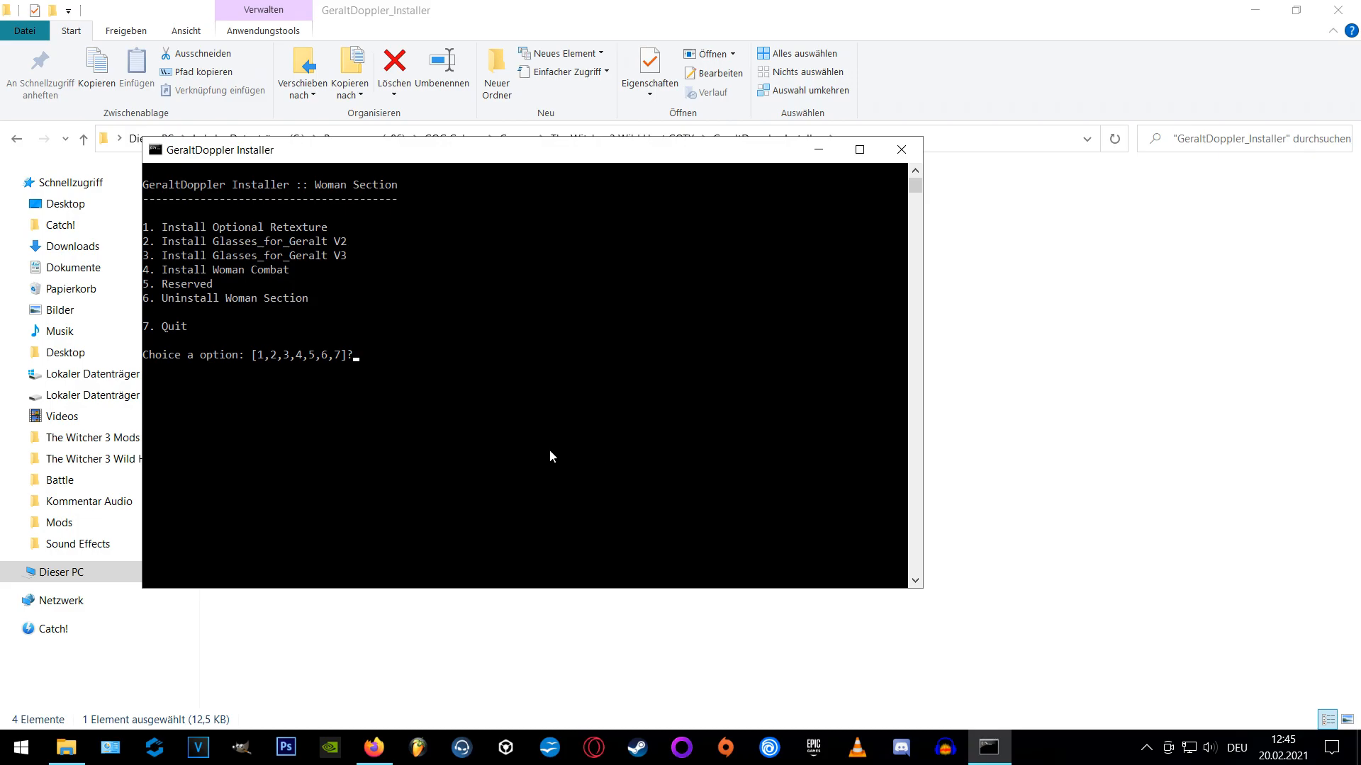
mouse_move(530, 457)
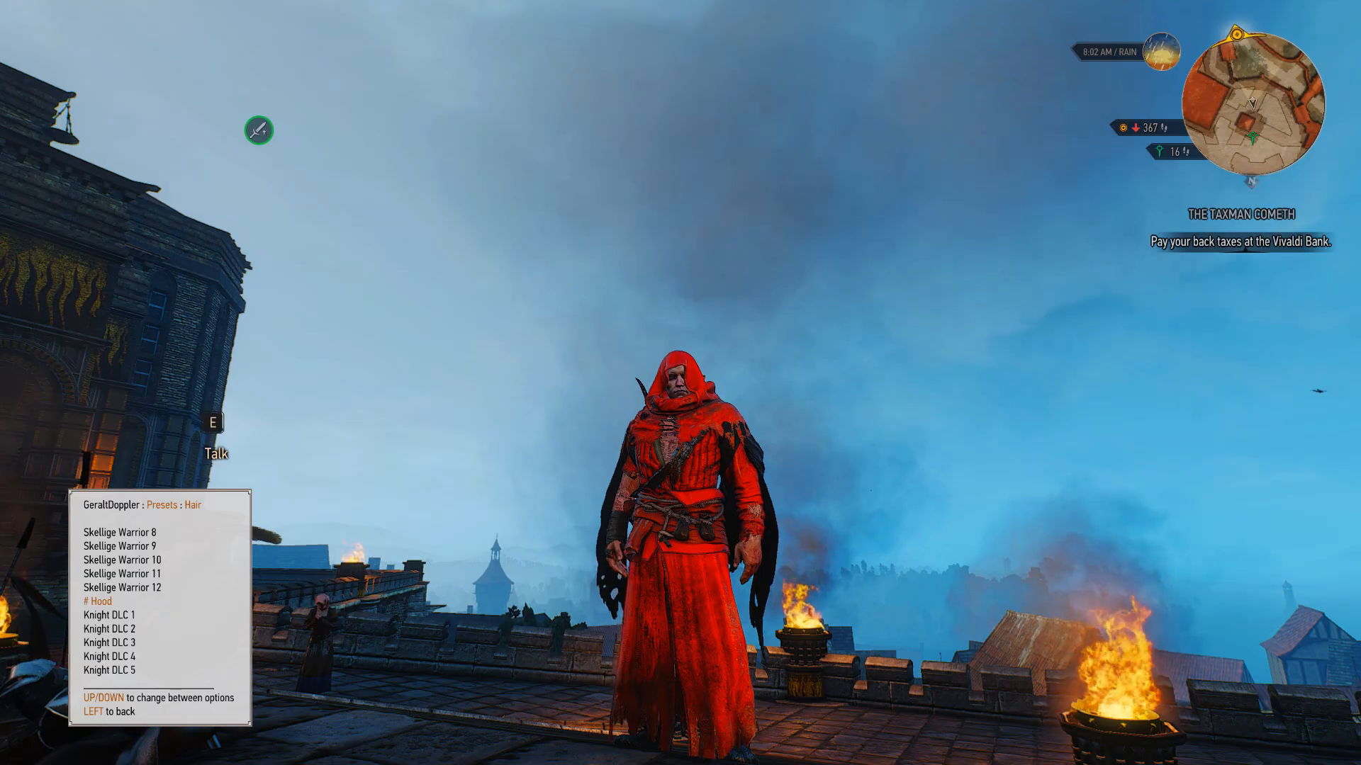
mouse_move(680, 383)
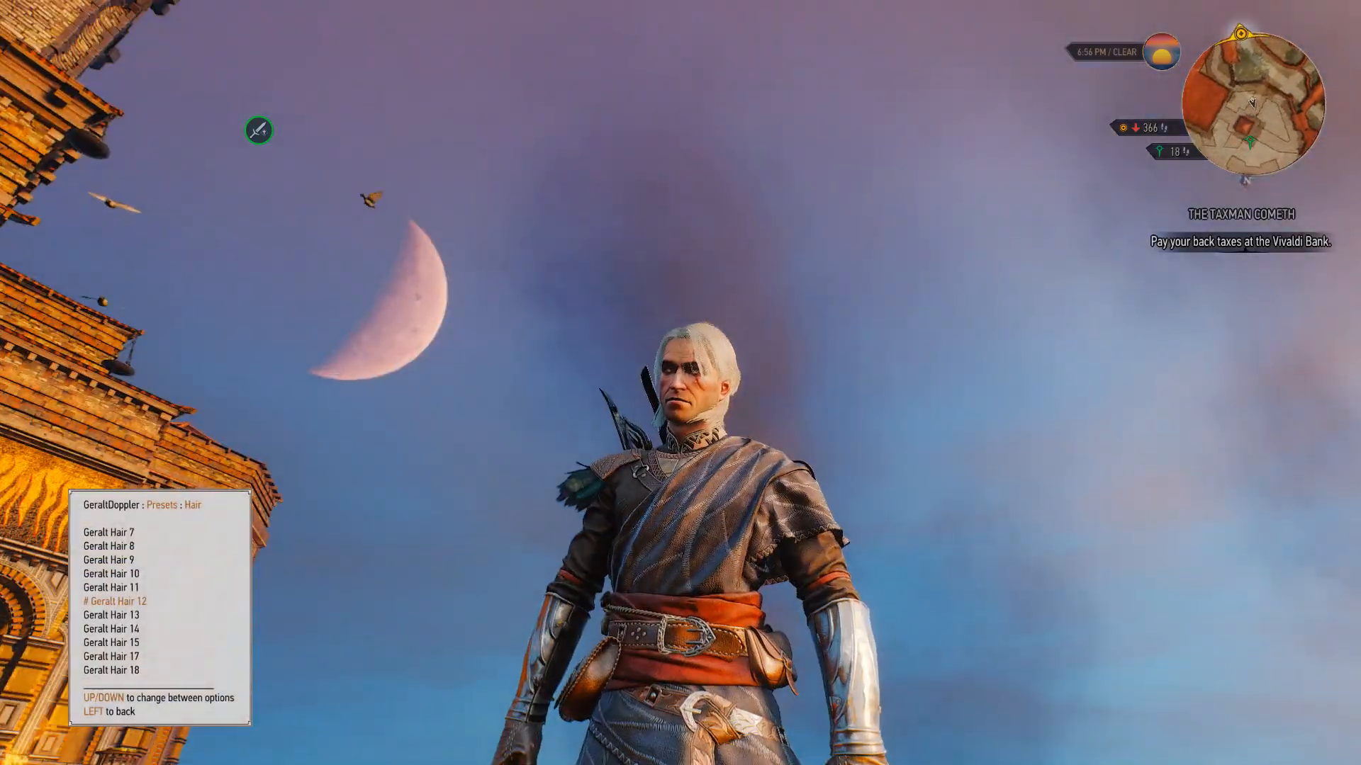
Browse Geralt's Doppler hair presets, then cycle through several body presets.
key("Left")
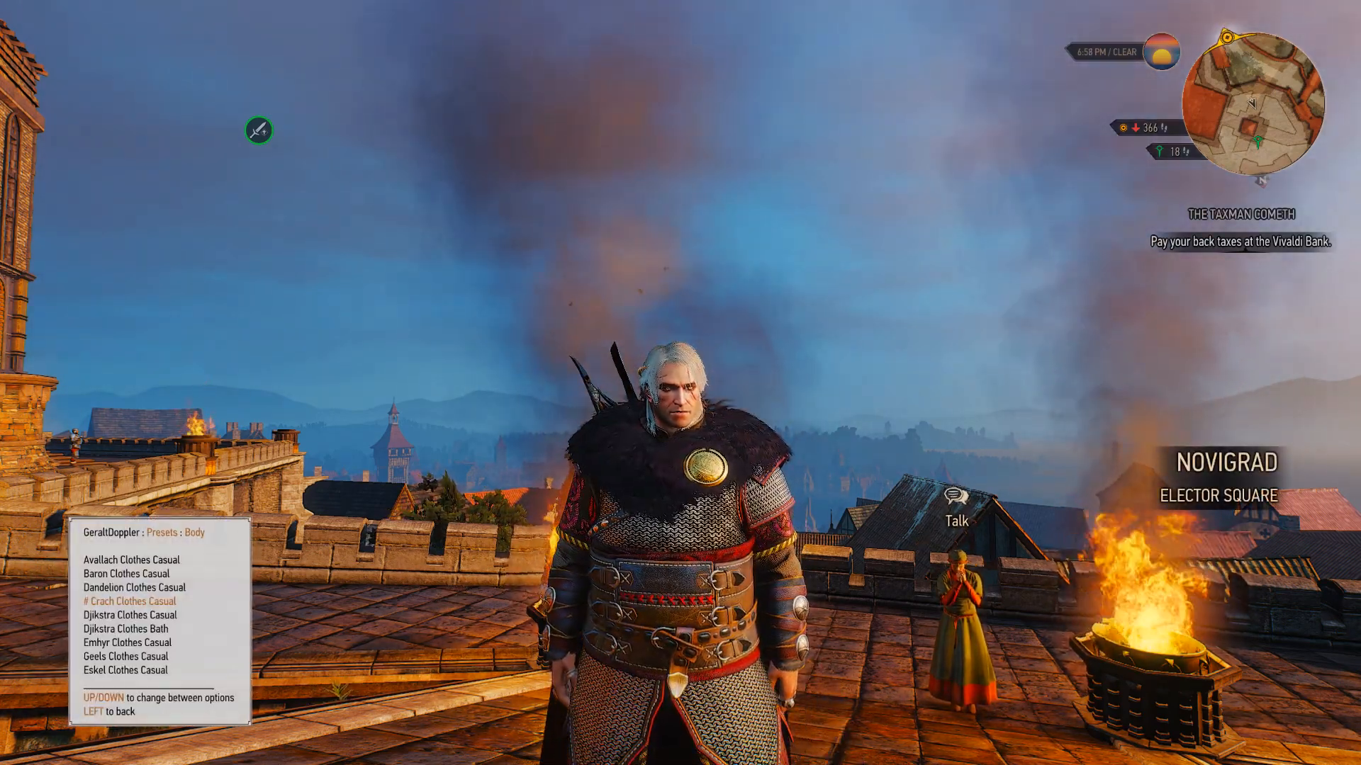
key("down")
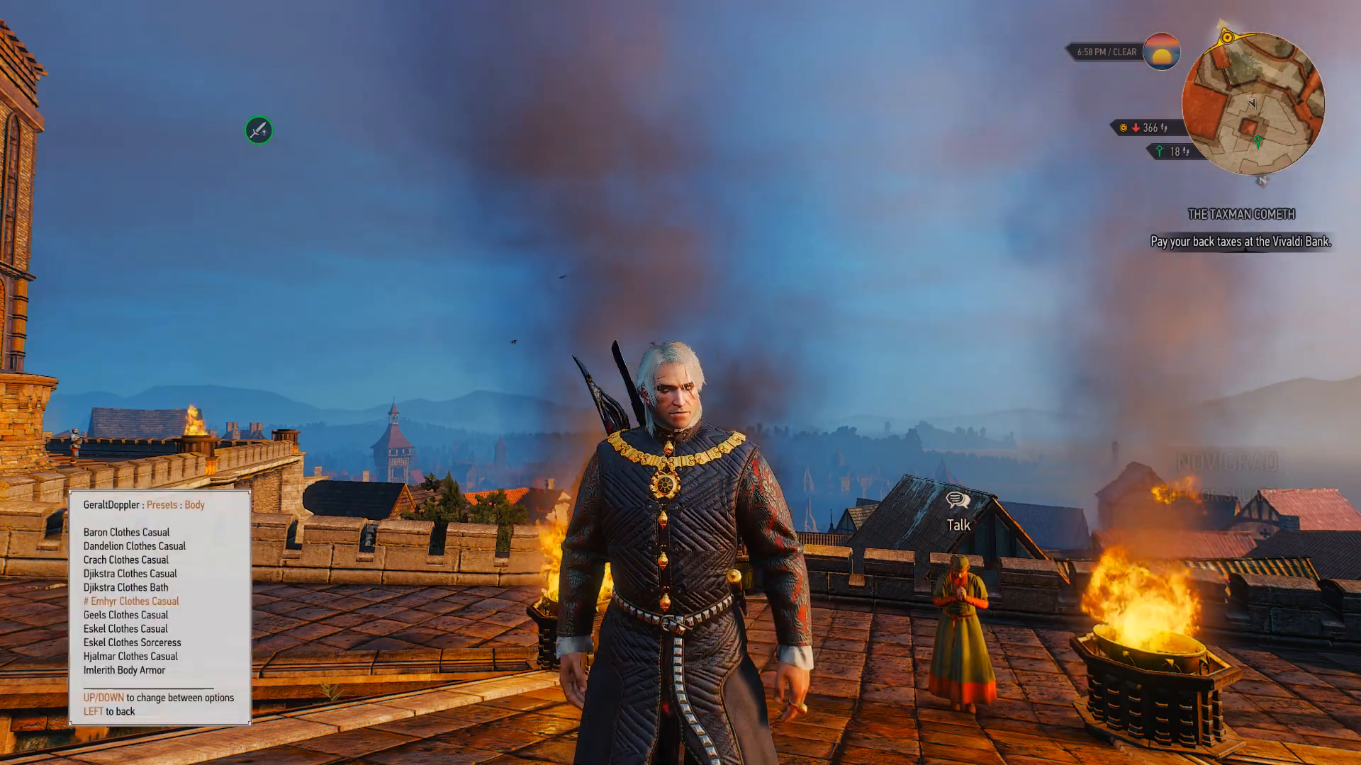
key("down")
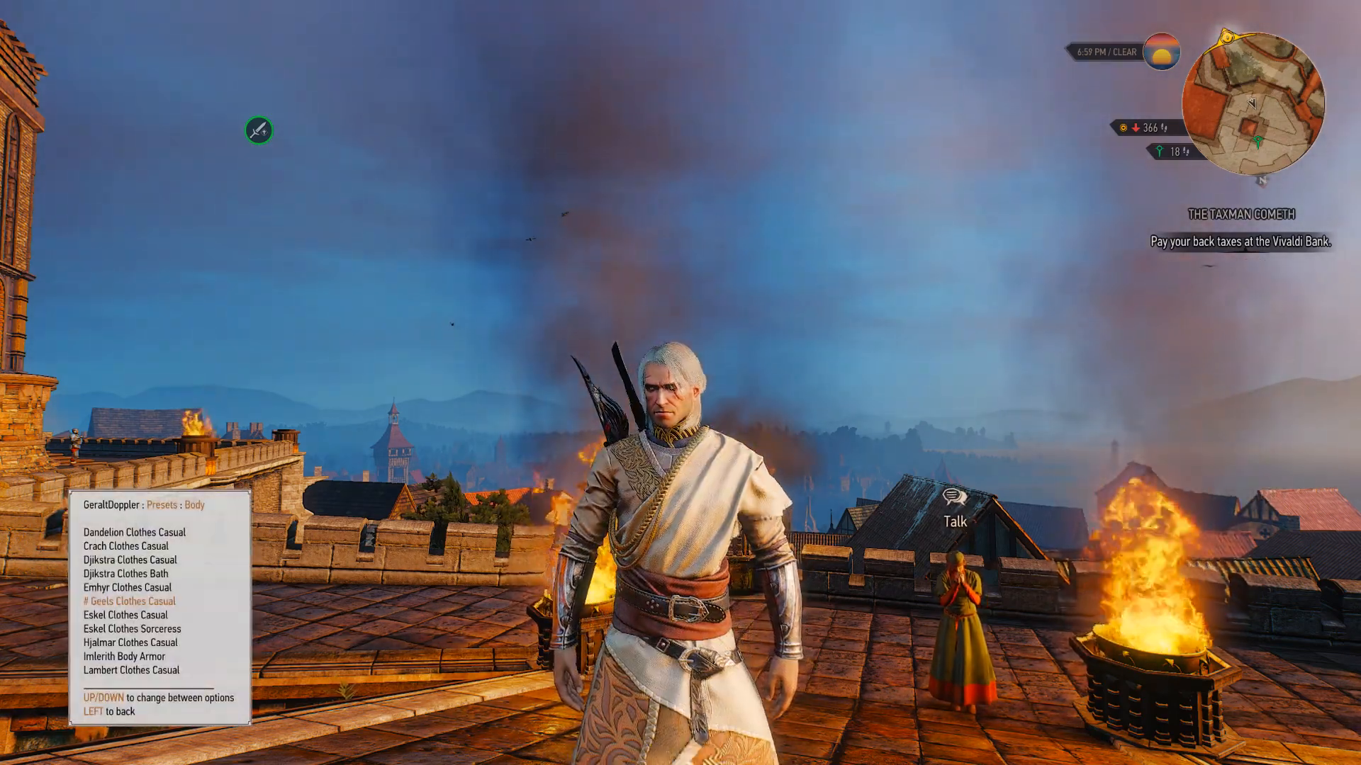
key("Down")
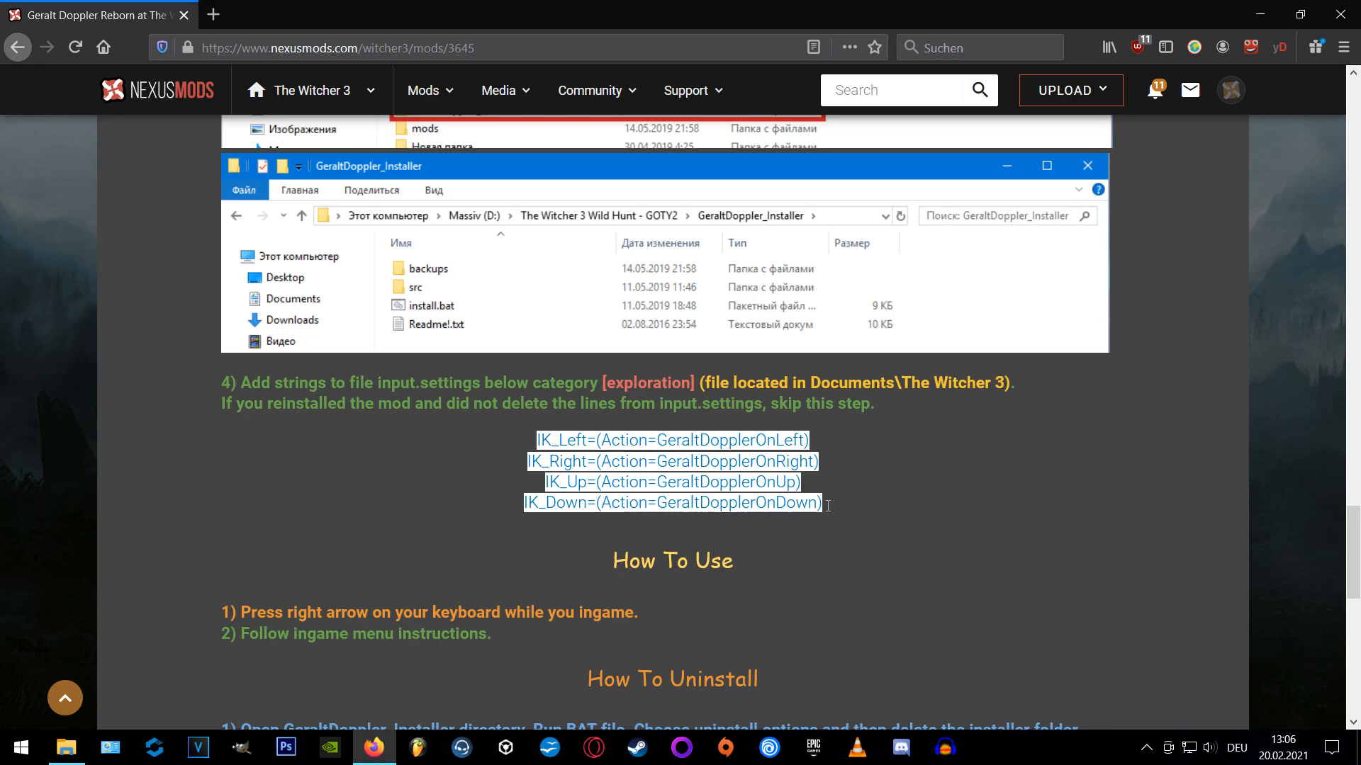
mouse_move(308, 553)
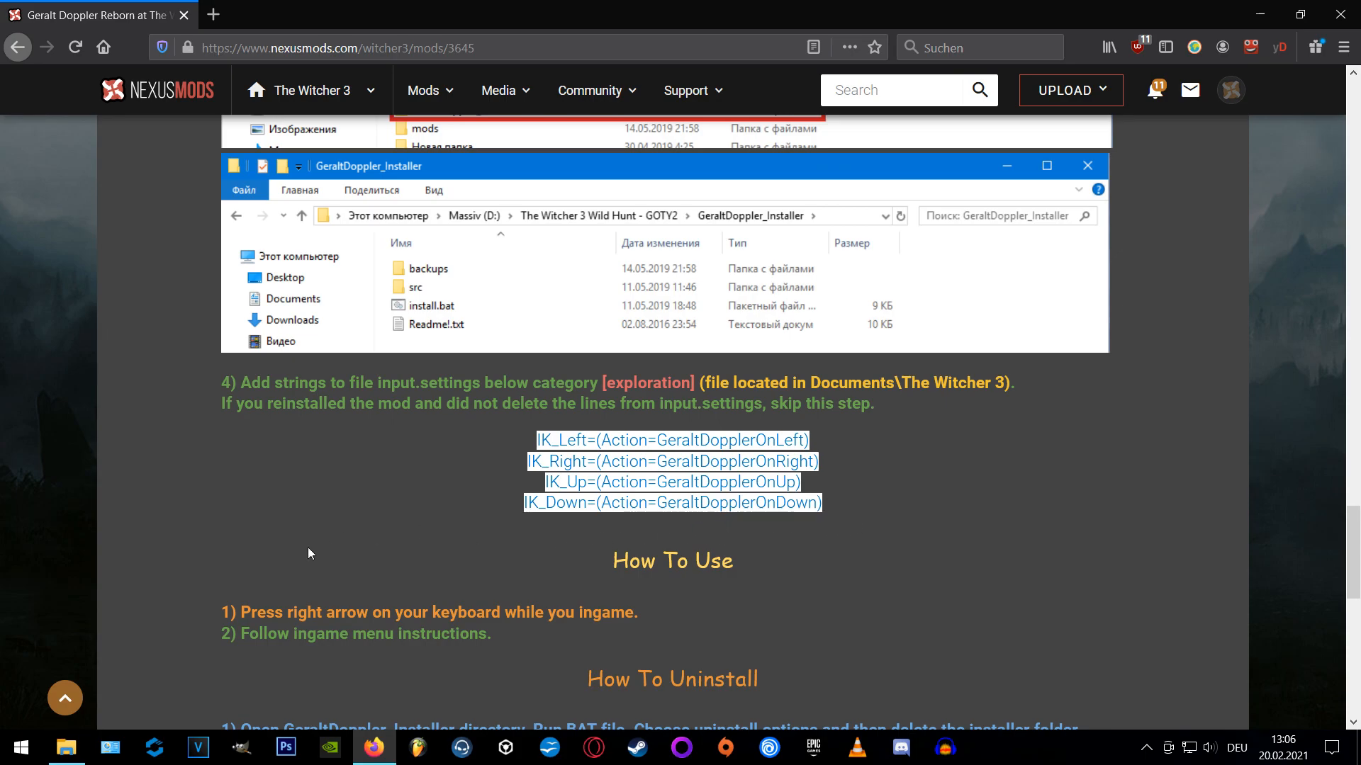
Switch back to the Witcher 3 game folder window in File Explorer.
left_click(66, 746)
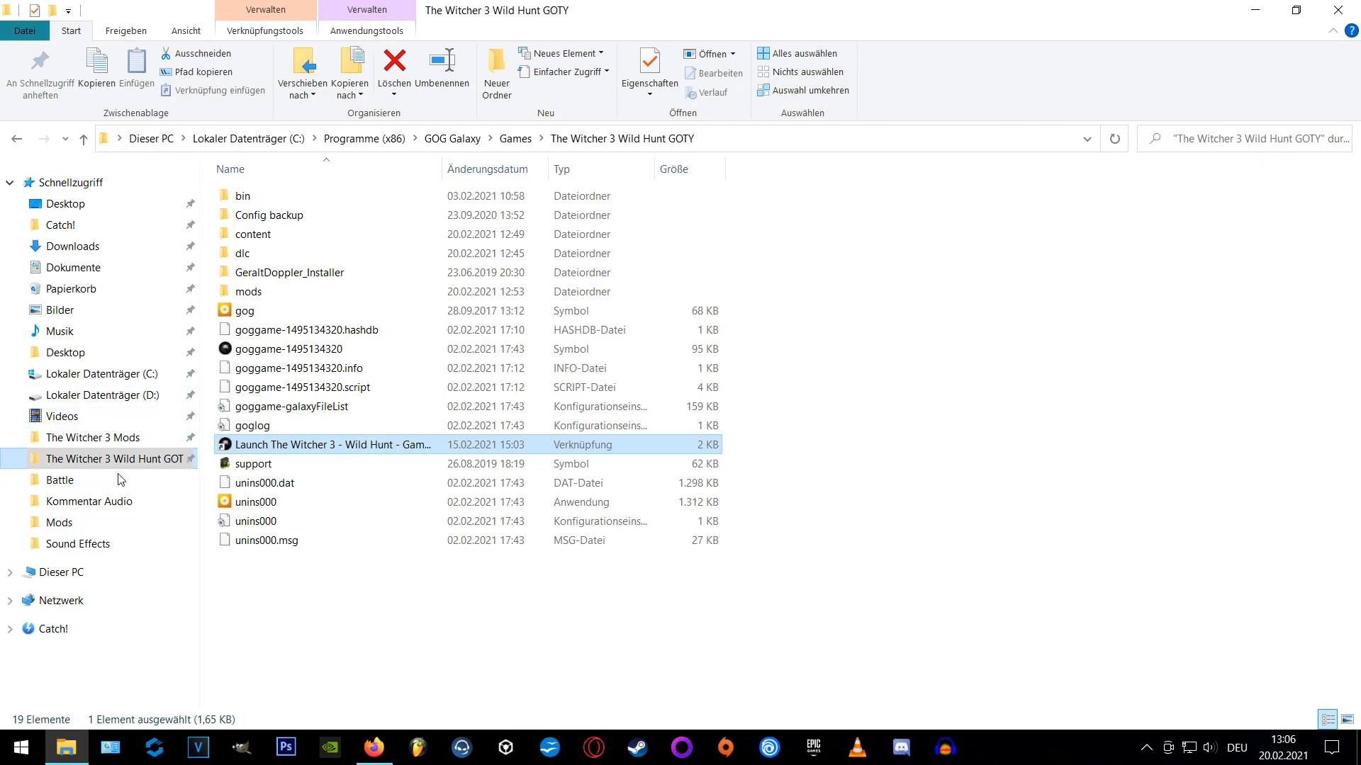
Open input.settings from Documents\The Witcher 3 in Notepad and search for 'exploration'.
left_click(74, 267)
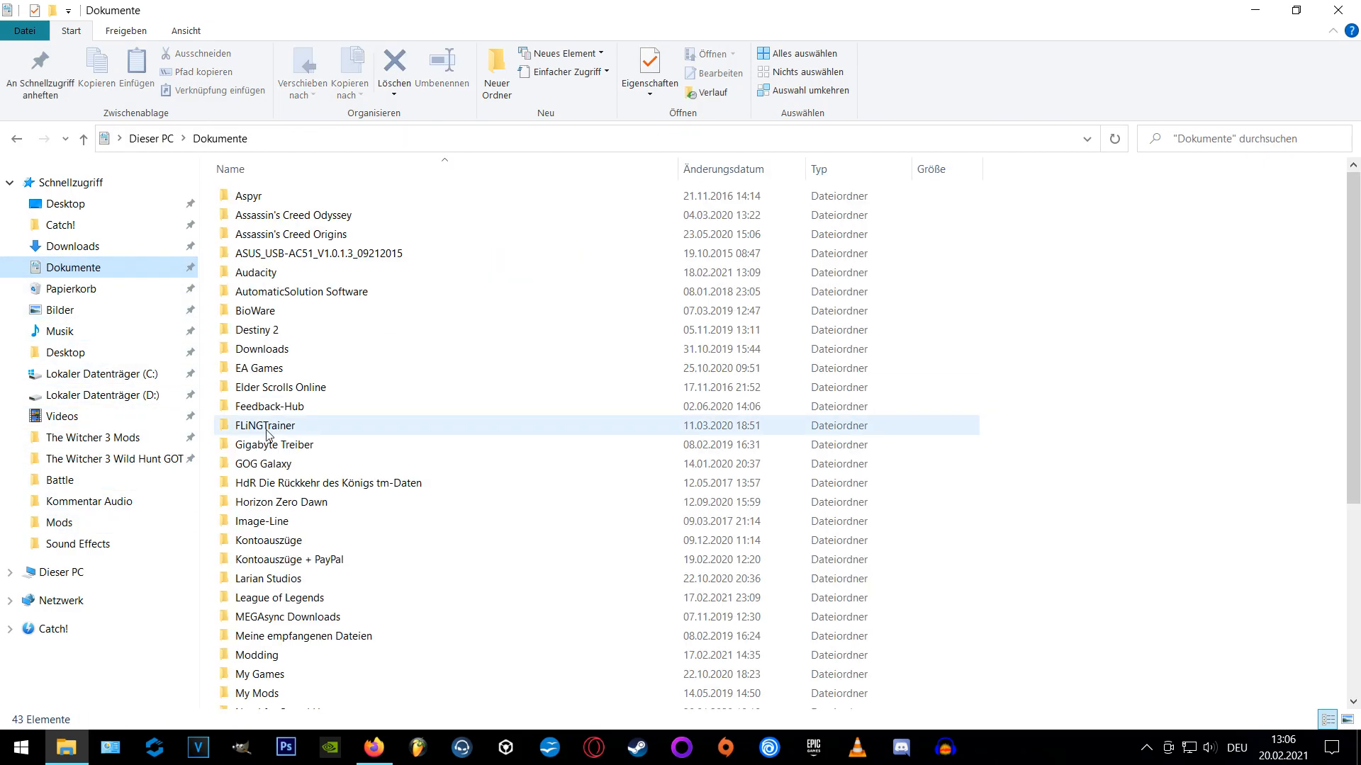
scroll("down", 3)
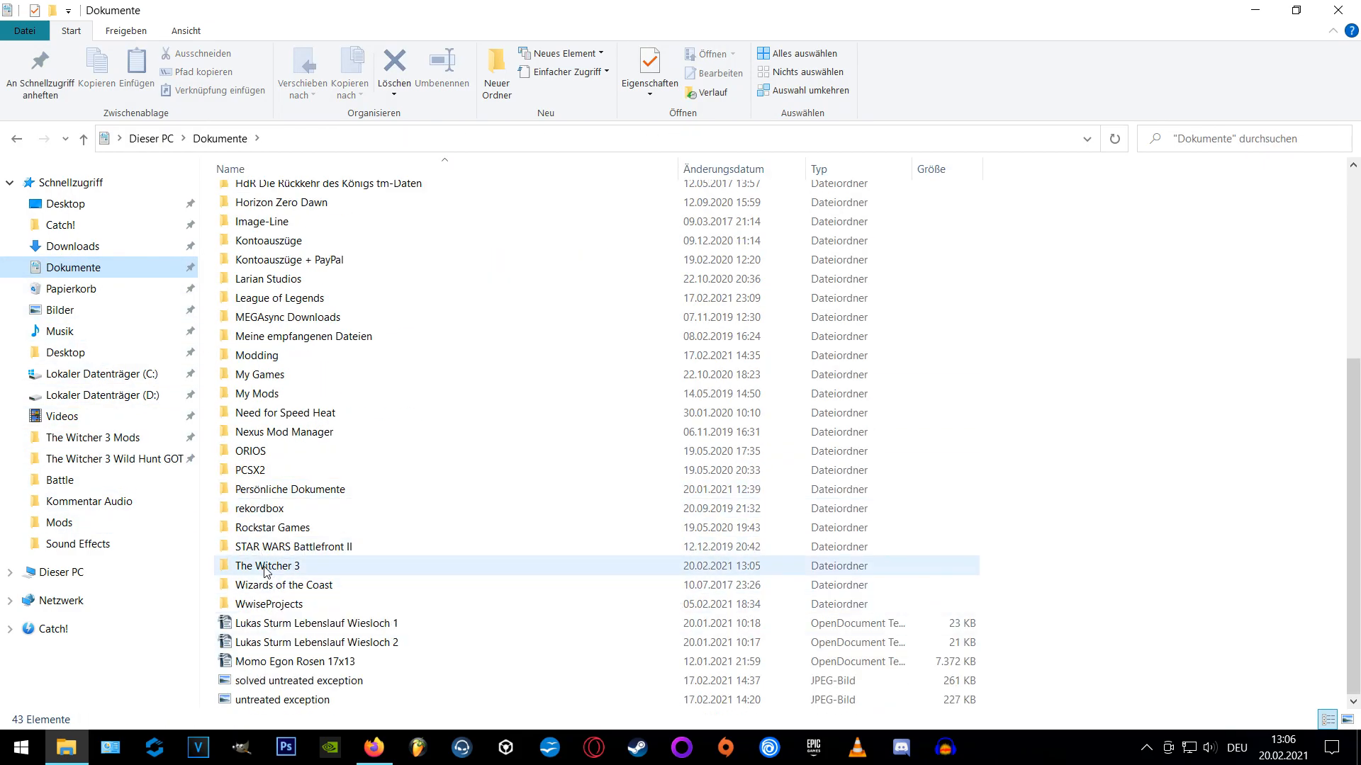
double_click(267, 566)
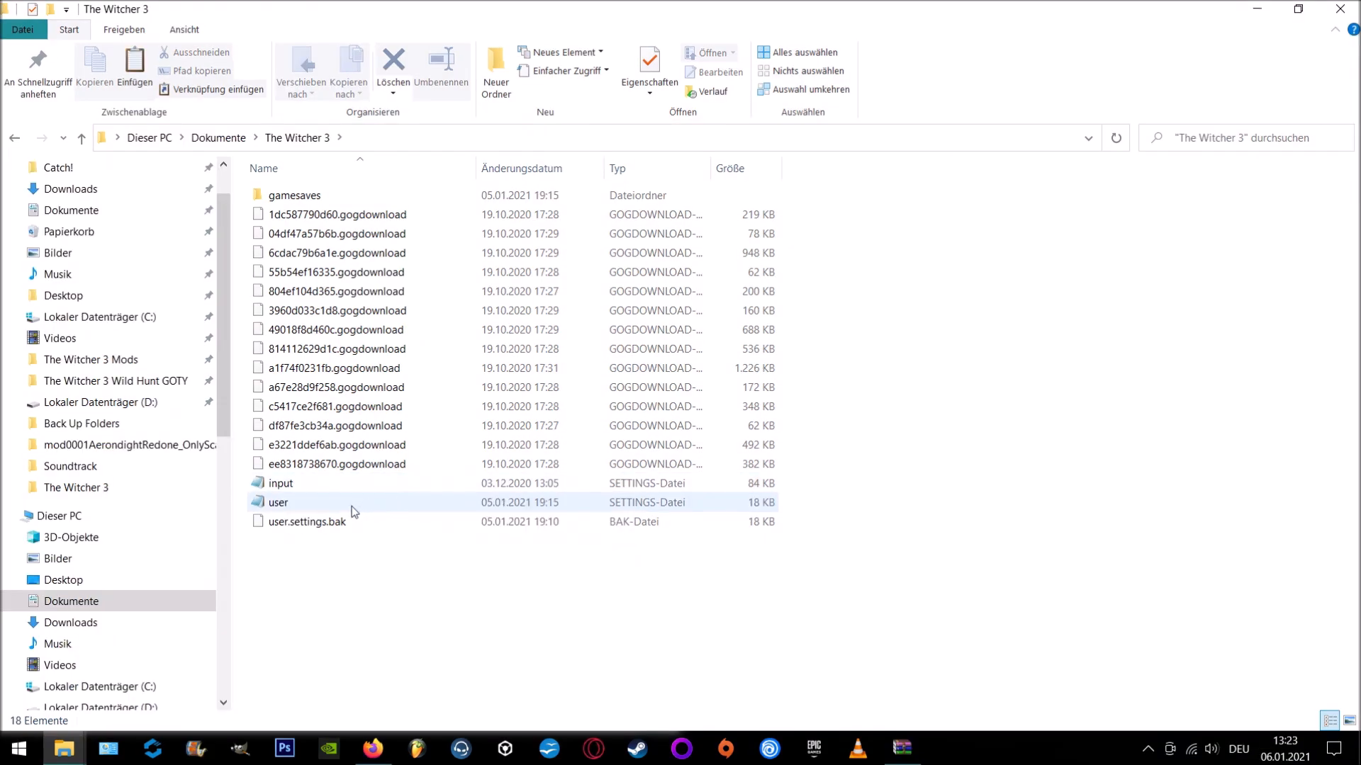
left_click(281, 483)
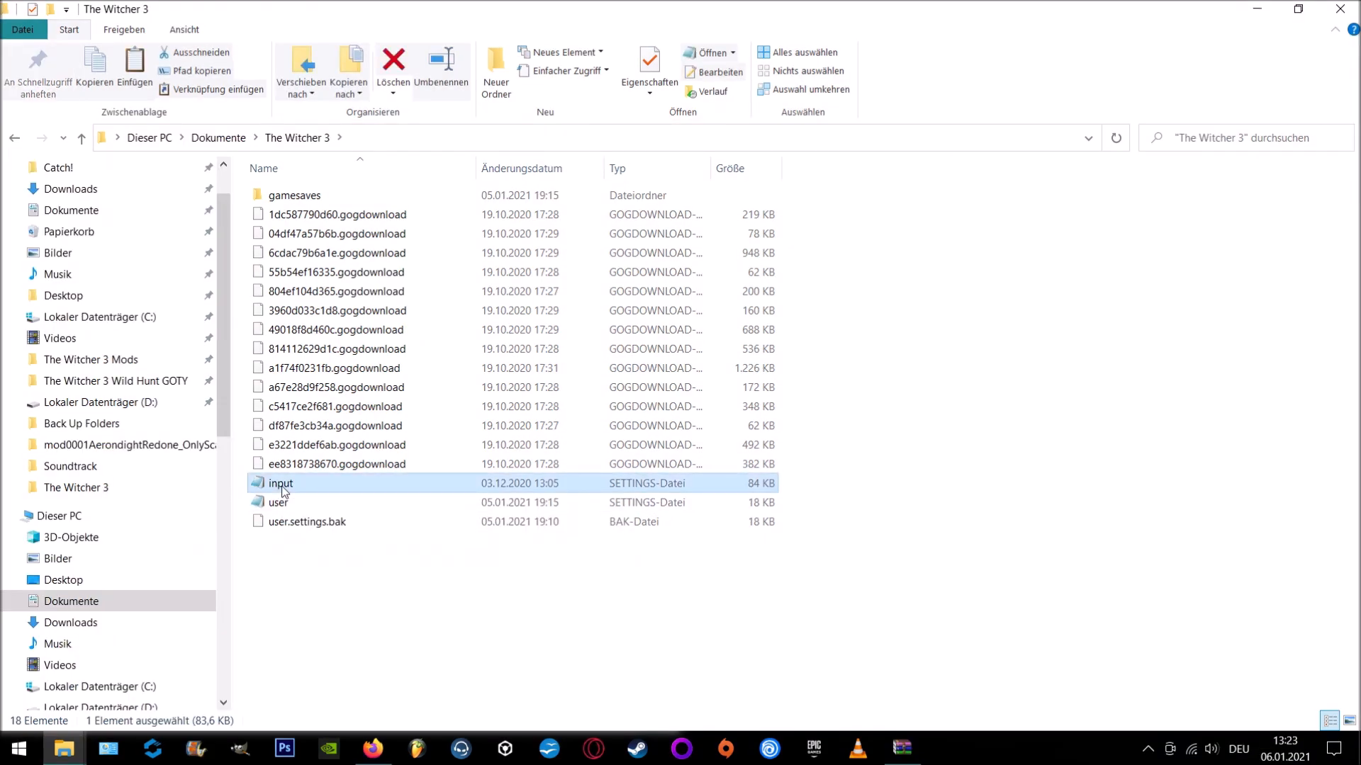
mouse_move(1244, 729)
type("Witcher 3 Backup")
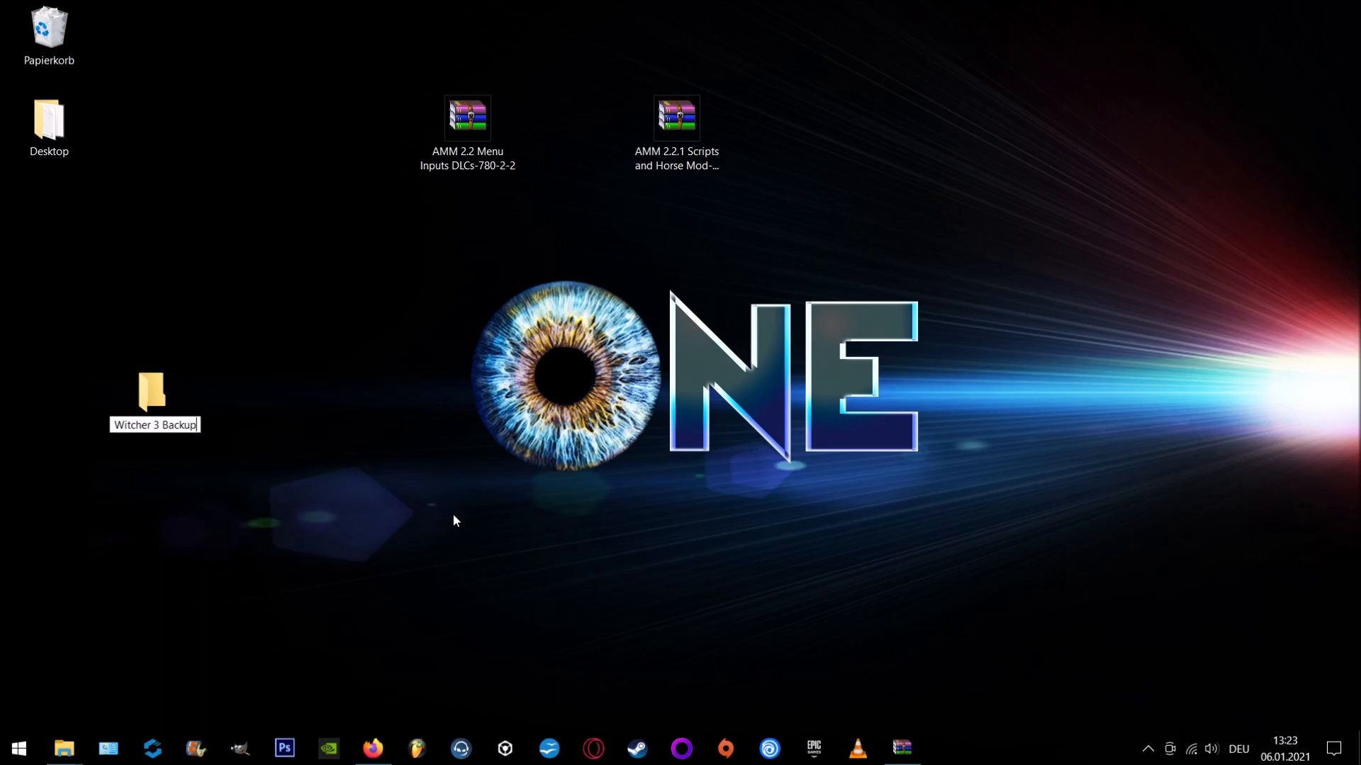
double_click(150, 391)
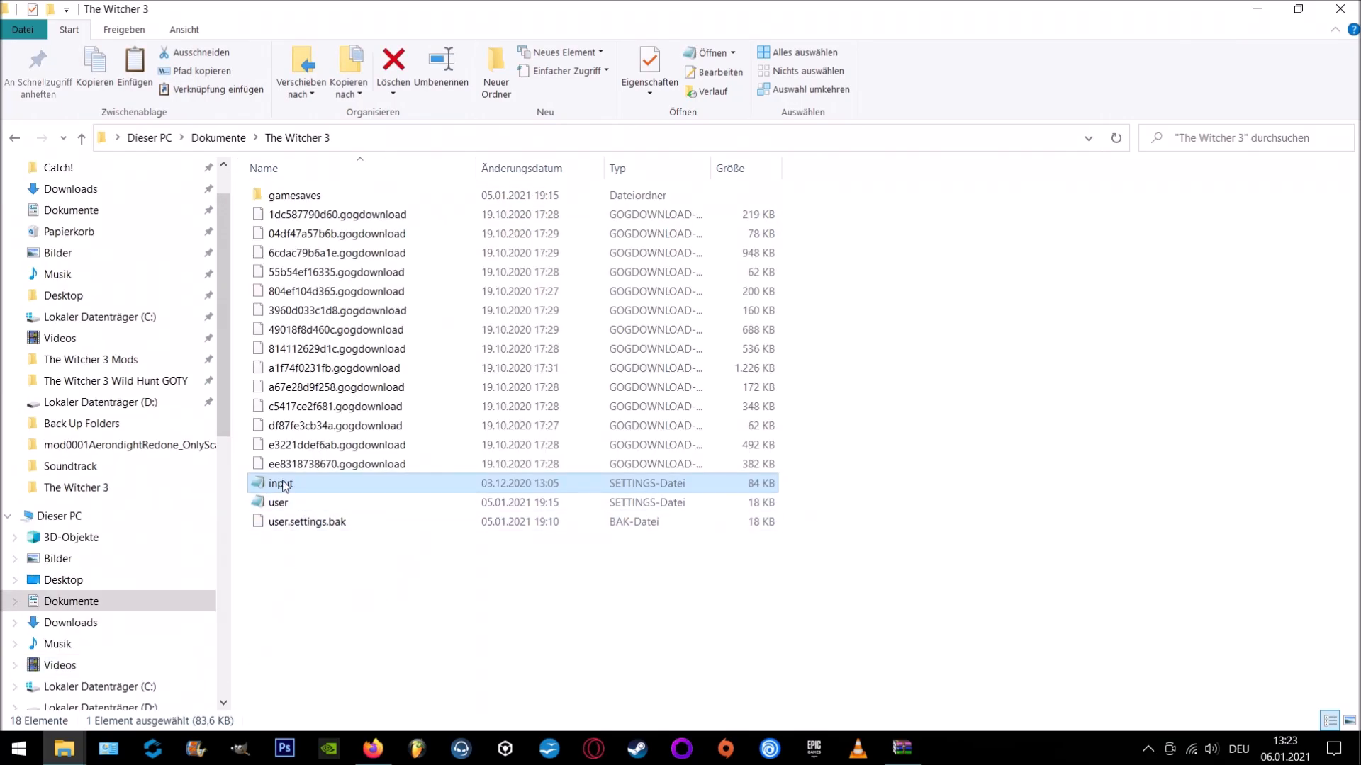
double_click(281, 483)
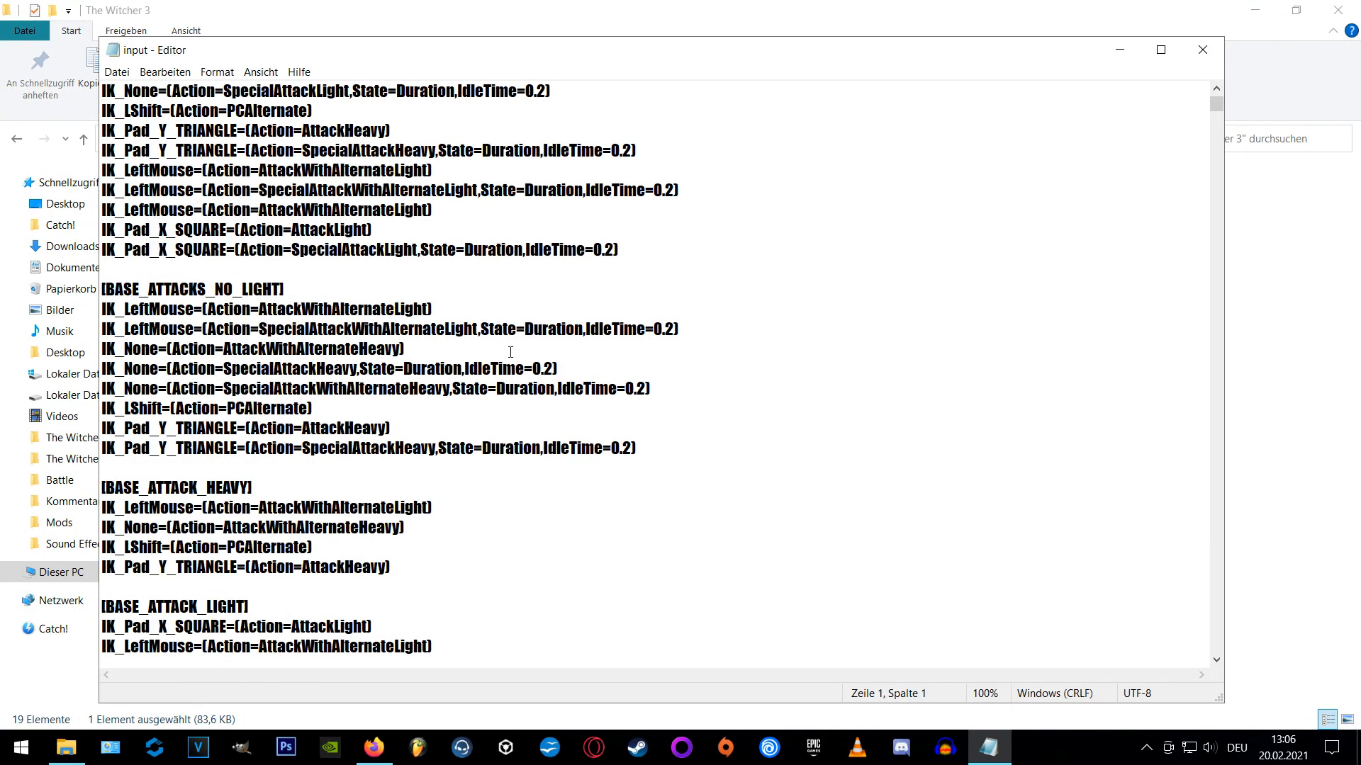
scroll("up", 3)
type("exploration")
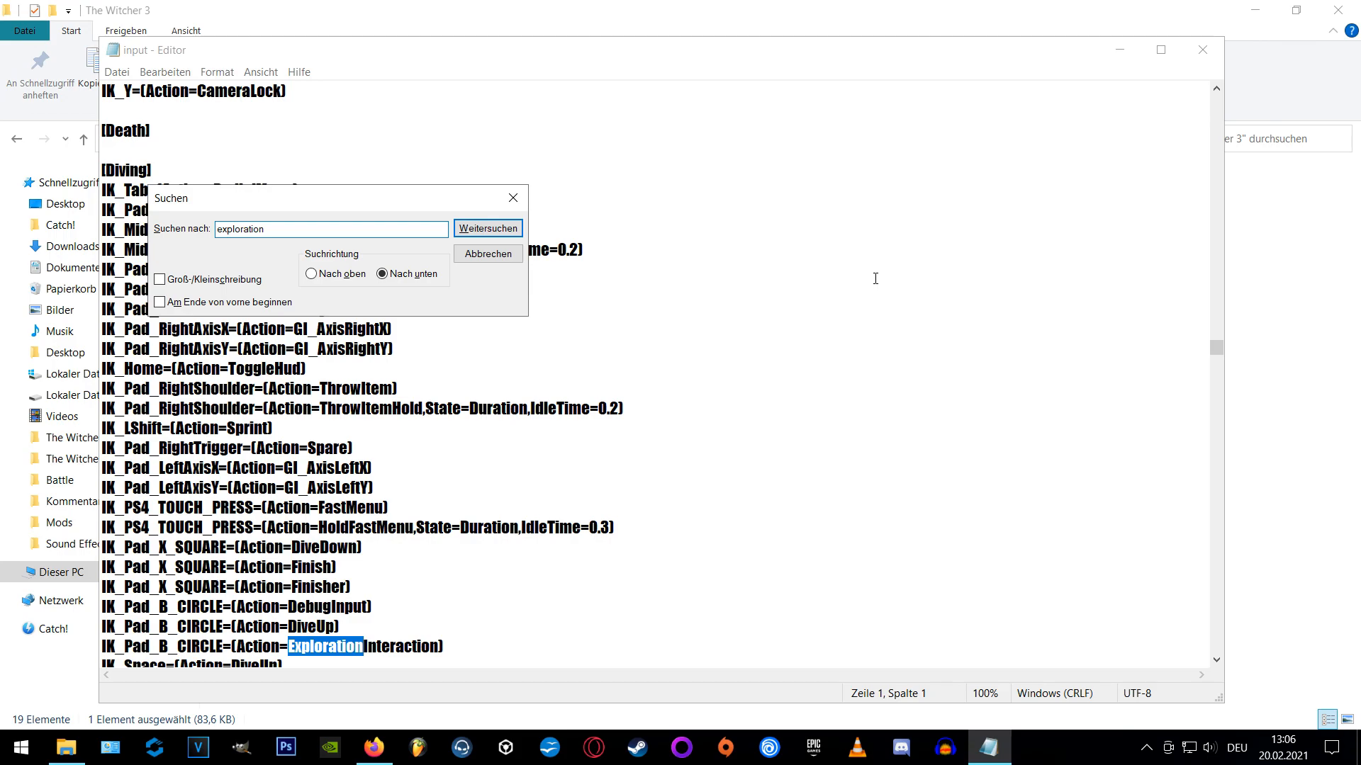
Reach [Exploration], add the IK_Left/Right/Up/Down GeraltDoppler bindings, and close Notepad.
left_click(488, 228)
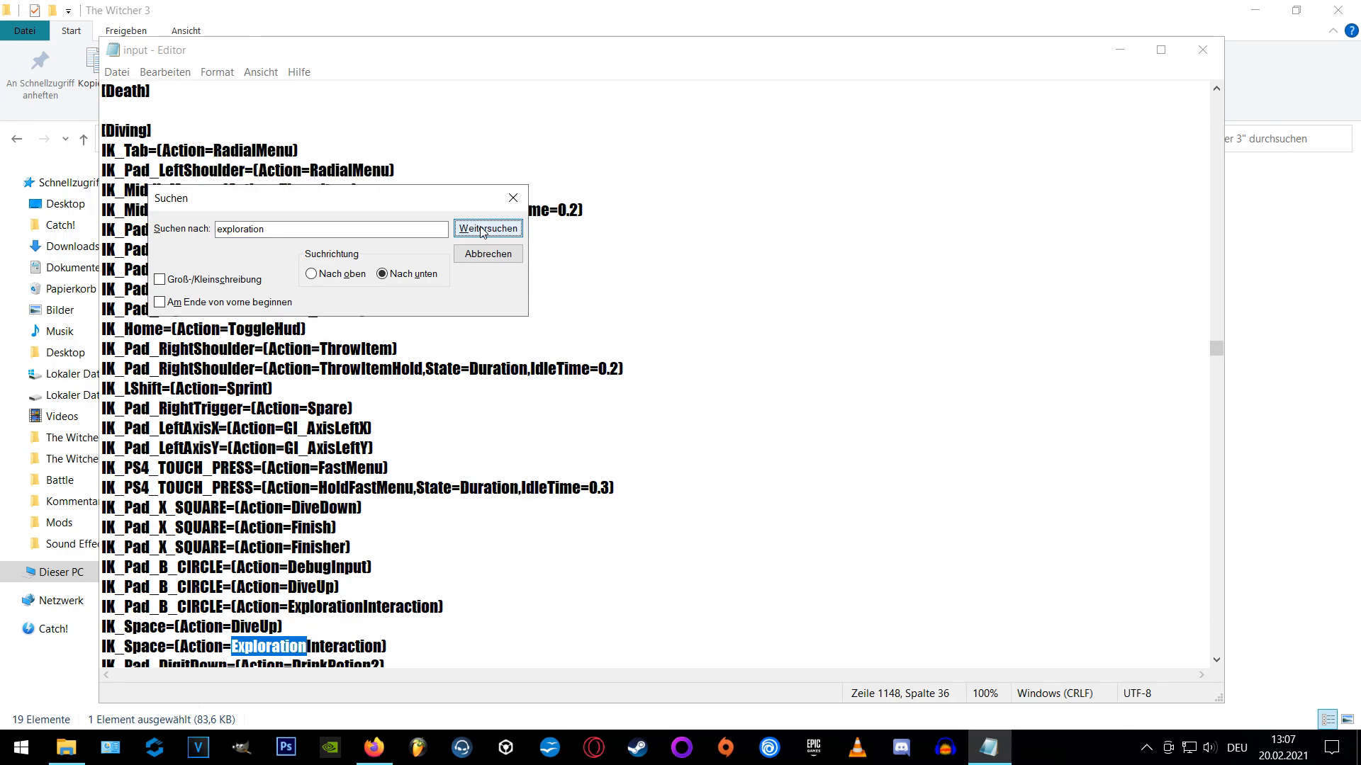
left_click(487, 228)
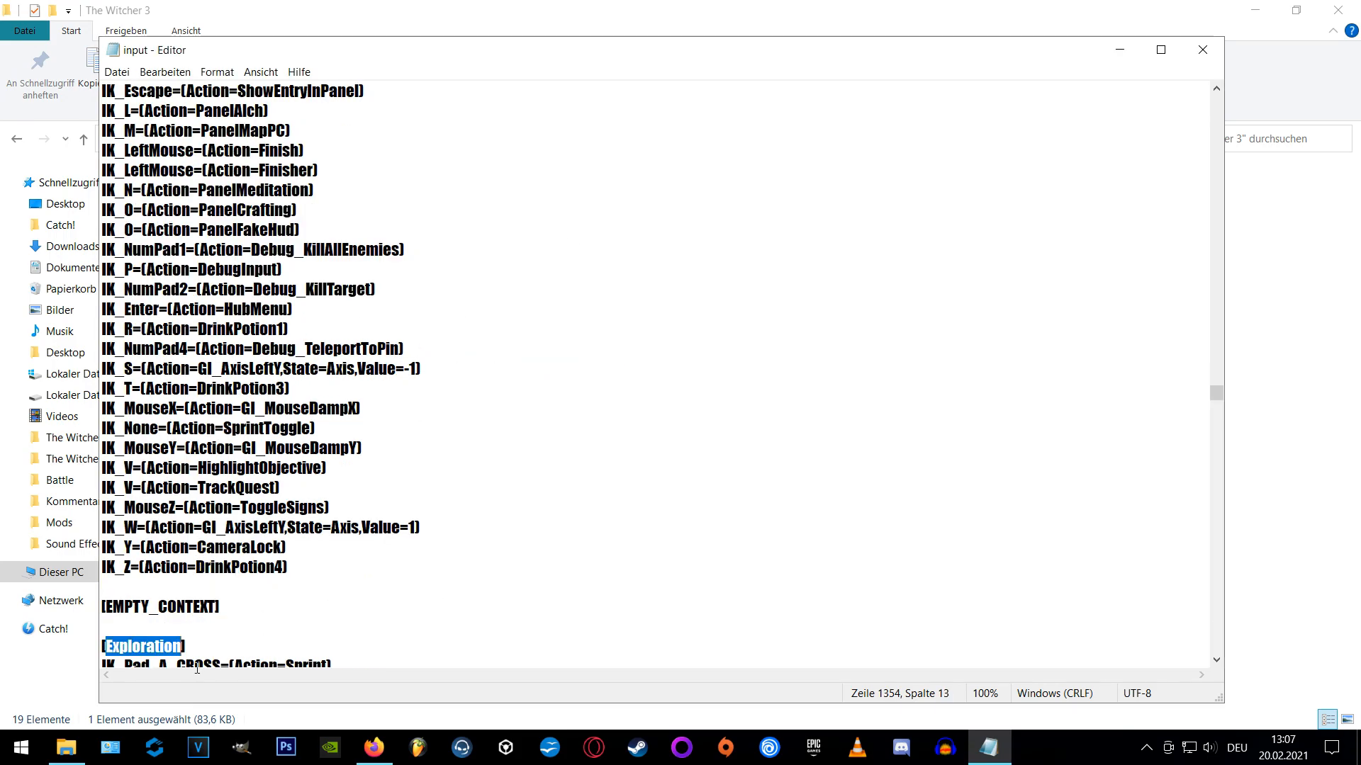
scroll("down", 3)
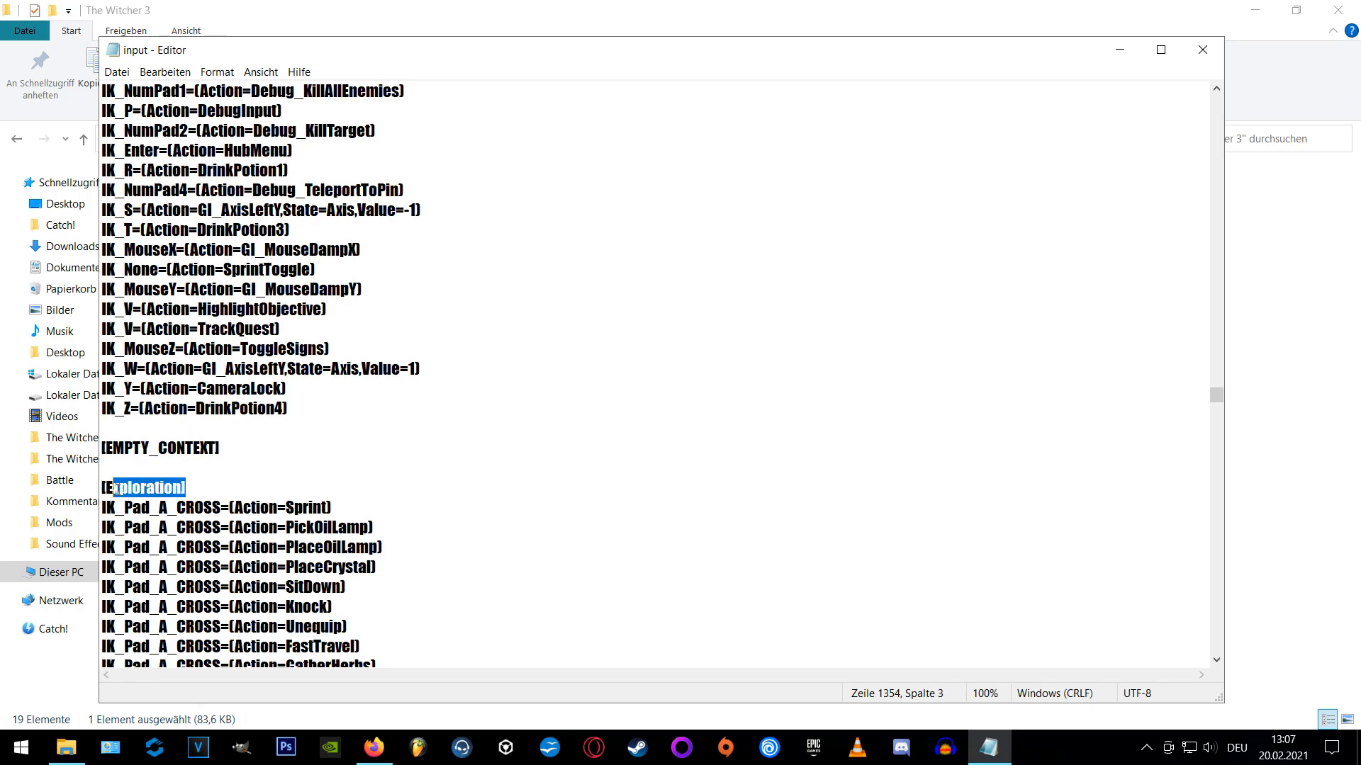
scroll("down", 3)
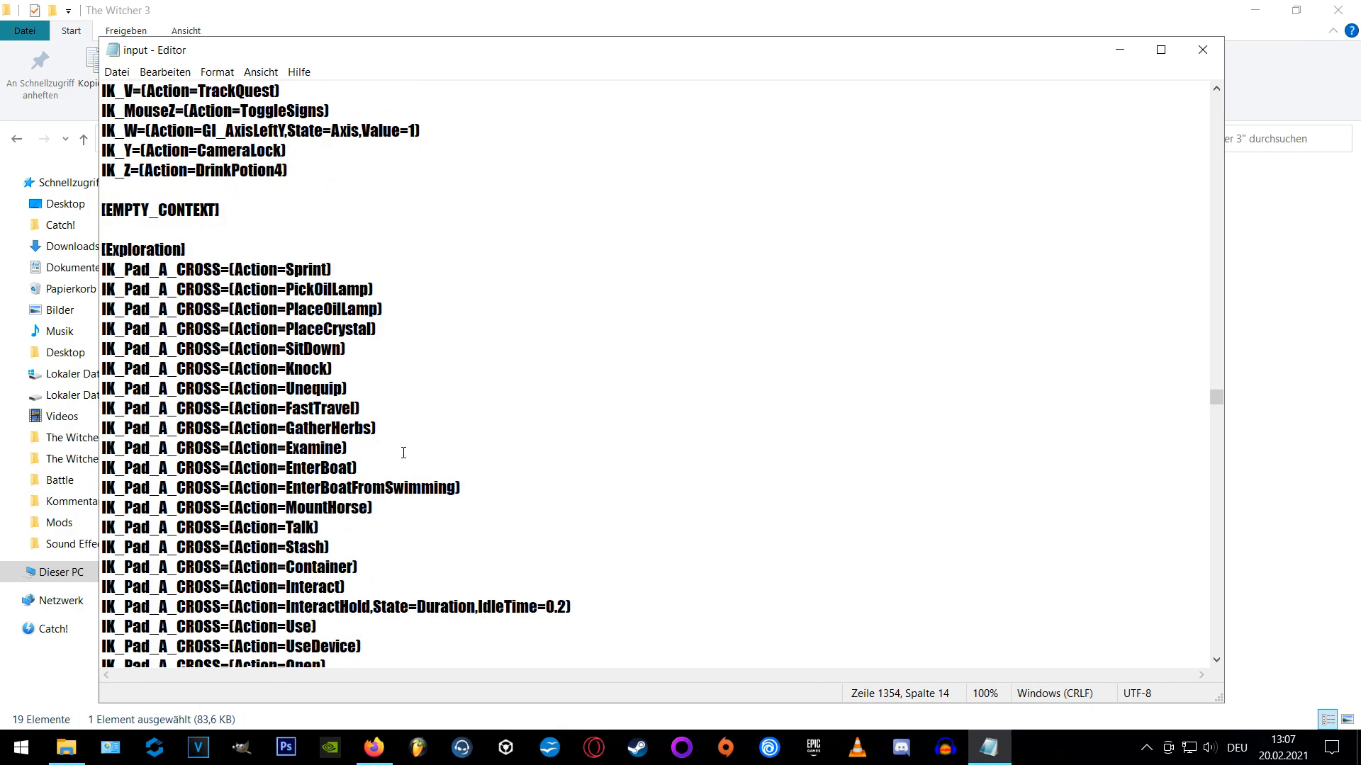
scroll("down", 3)
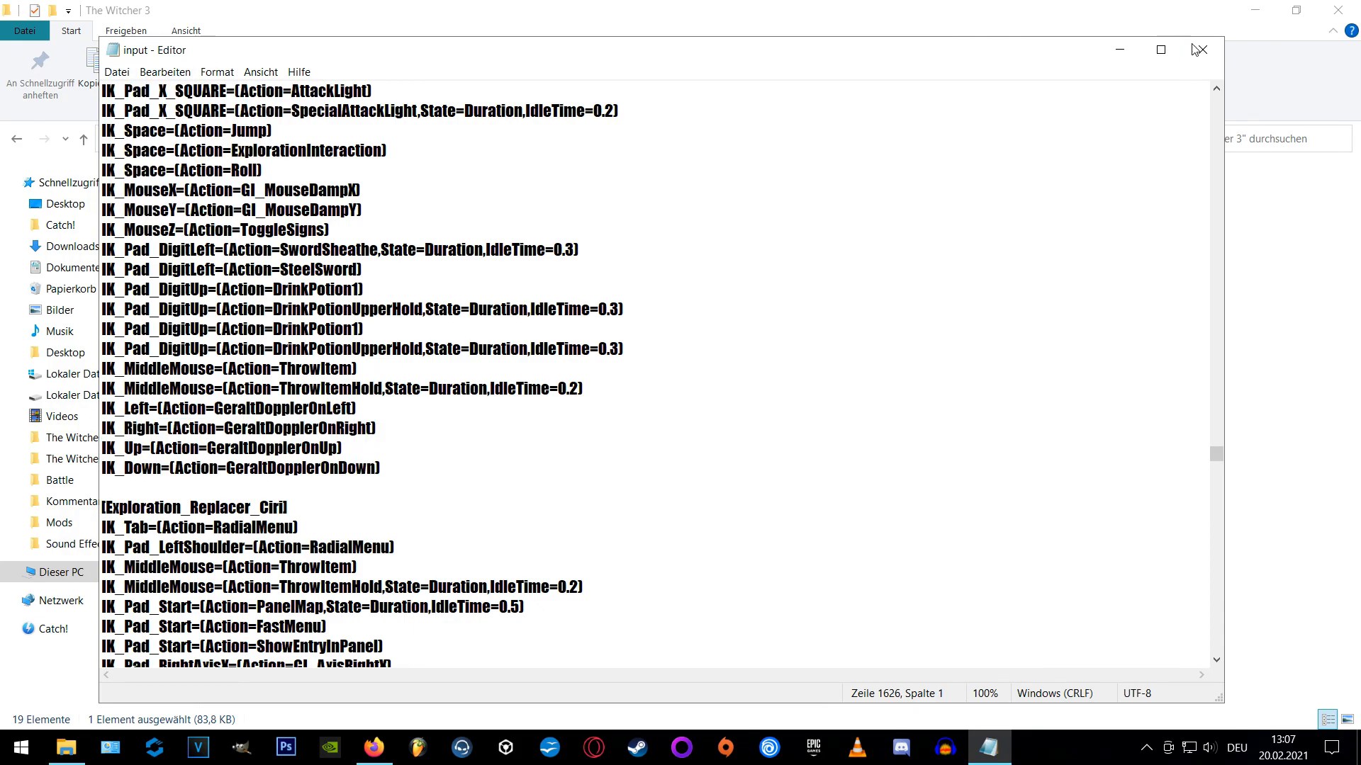
left_click(1202, 49)
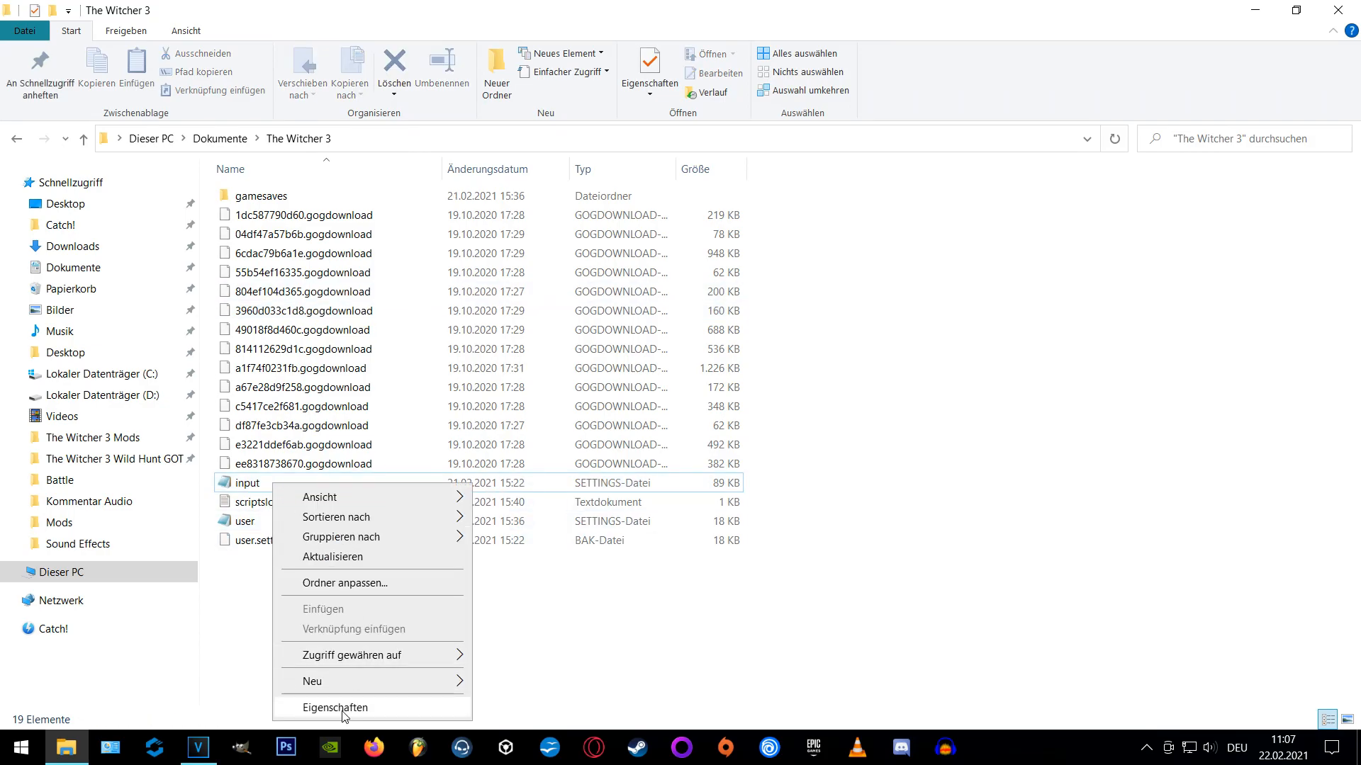
Deny Write permission for SYSTEM on input.settings in its Security properties and apply.
right_click(247, 482)
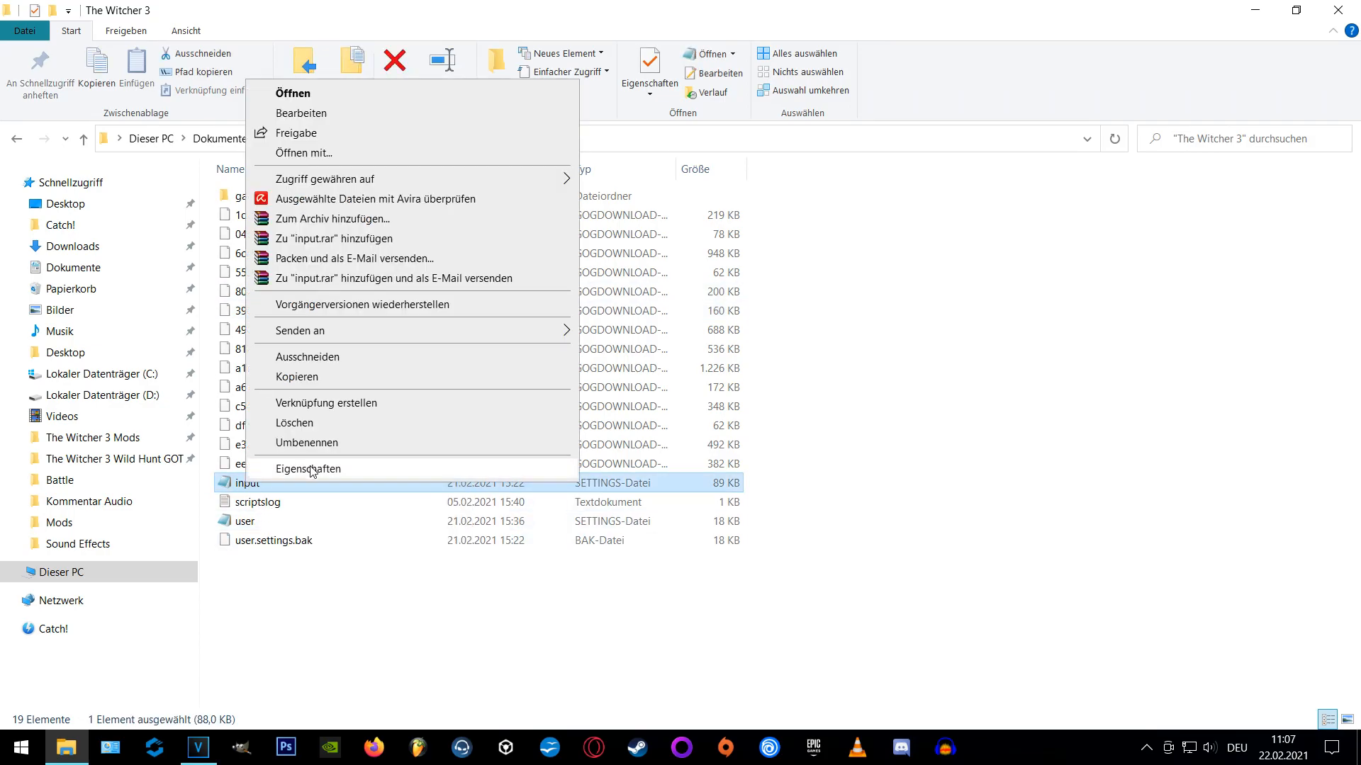
left_click(307, 468)
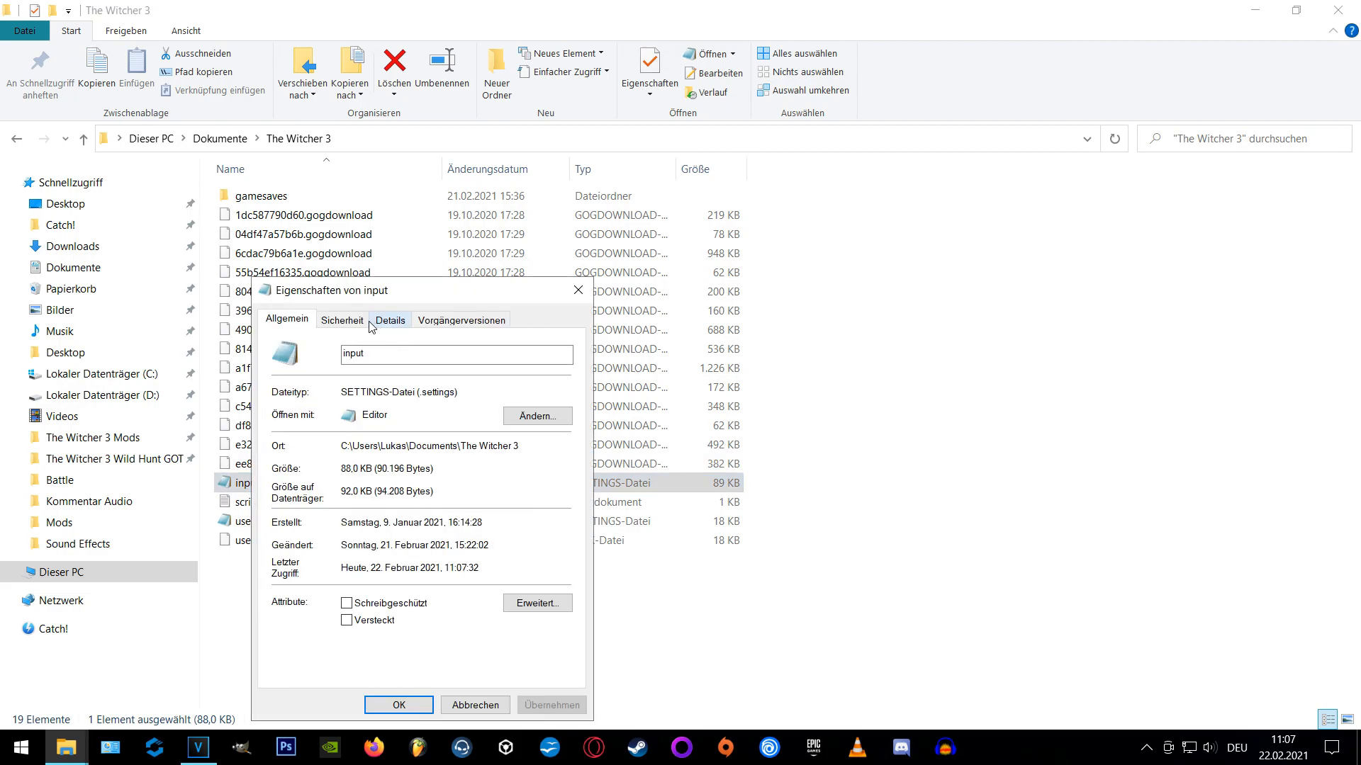
left_click(341, 320)
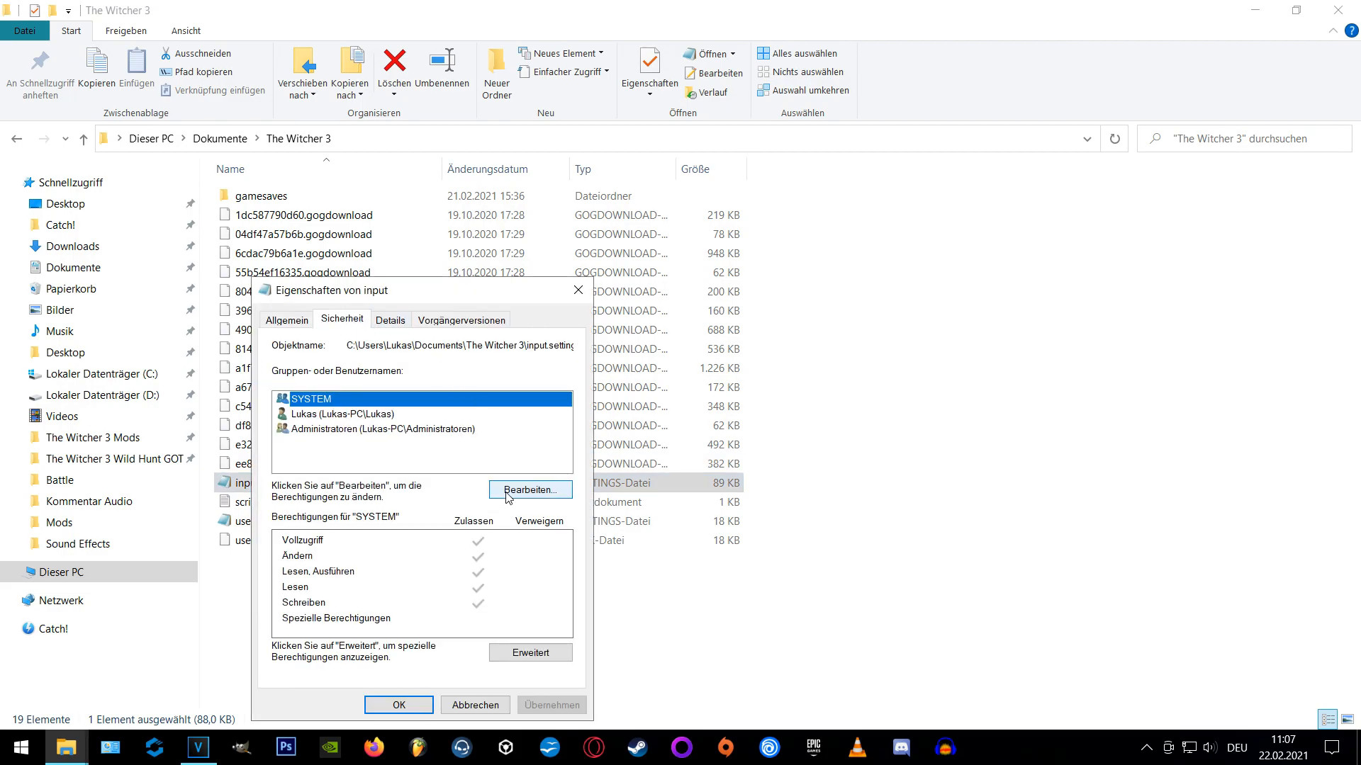
left_click(529, 490)
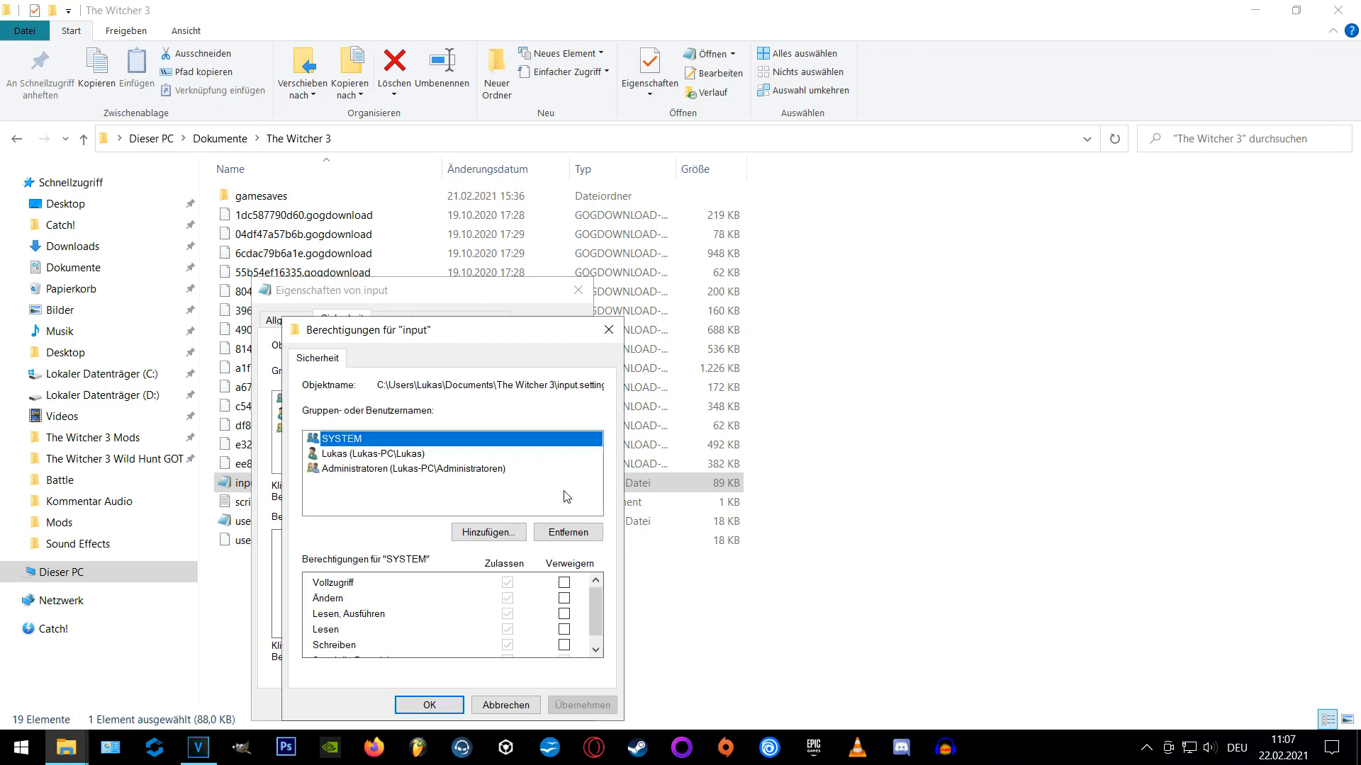
mouse_move(437, 576)
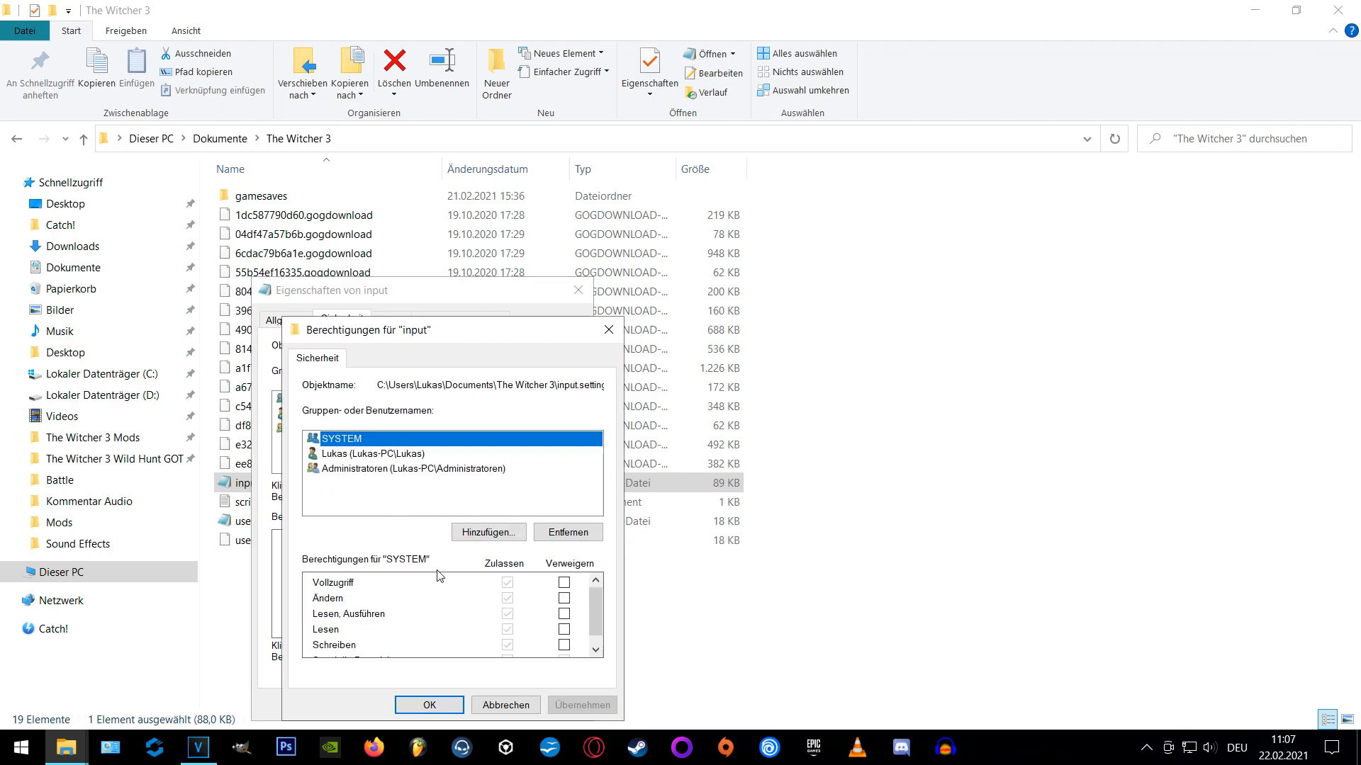
scroll("down", 3)
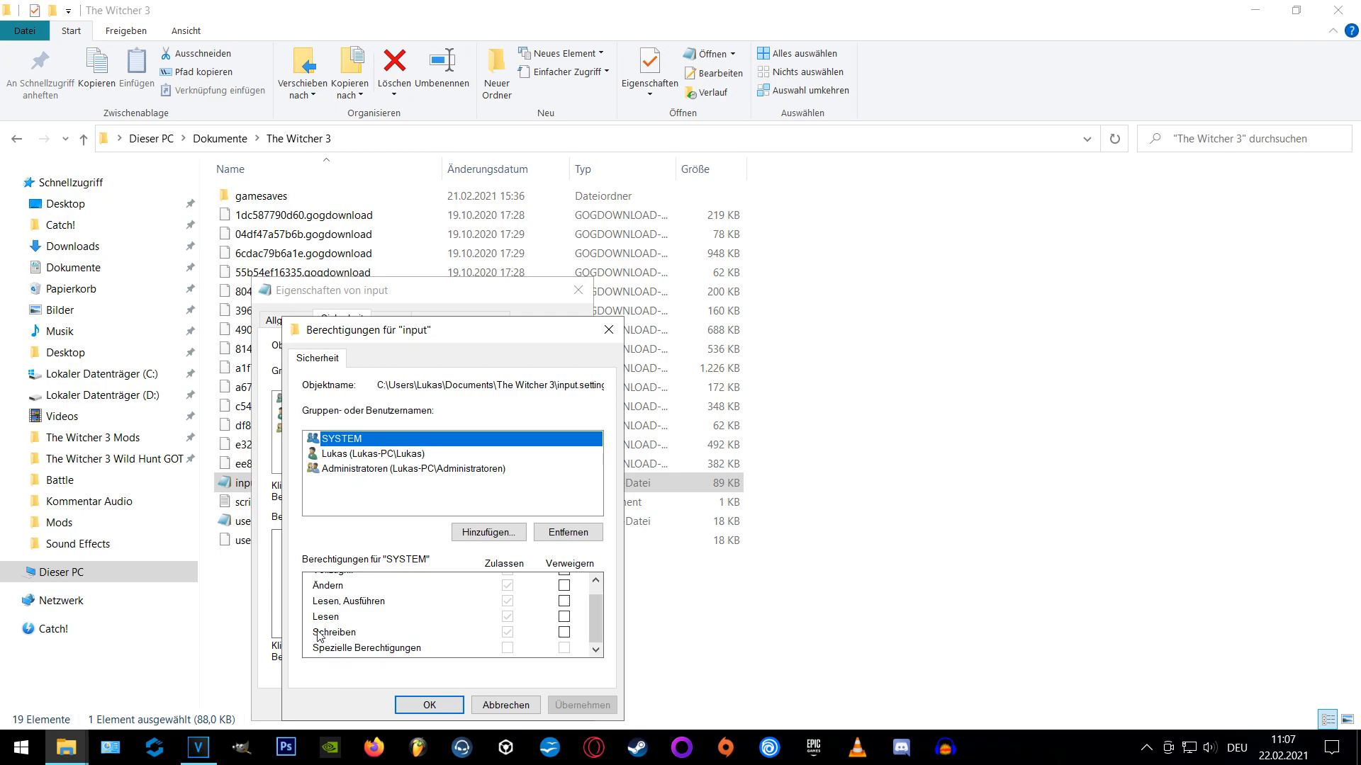
left_click(564, 632)
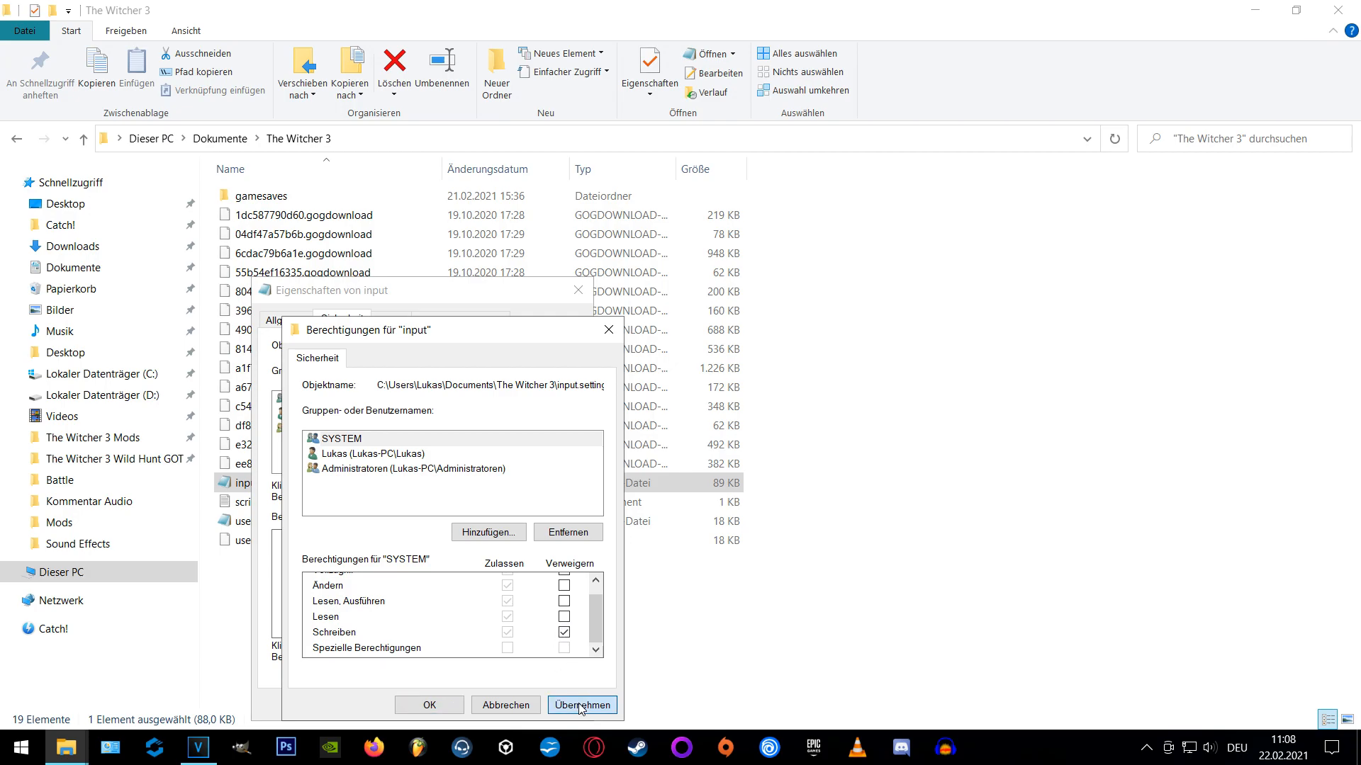
left_click(581, 703)
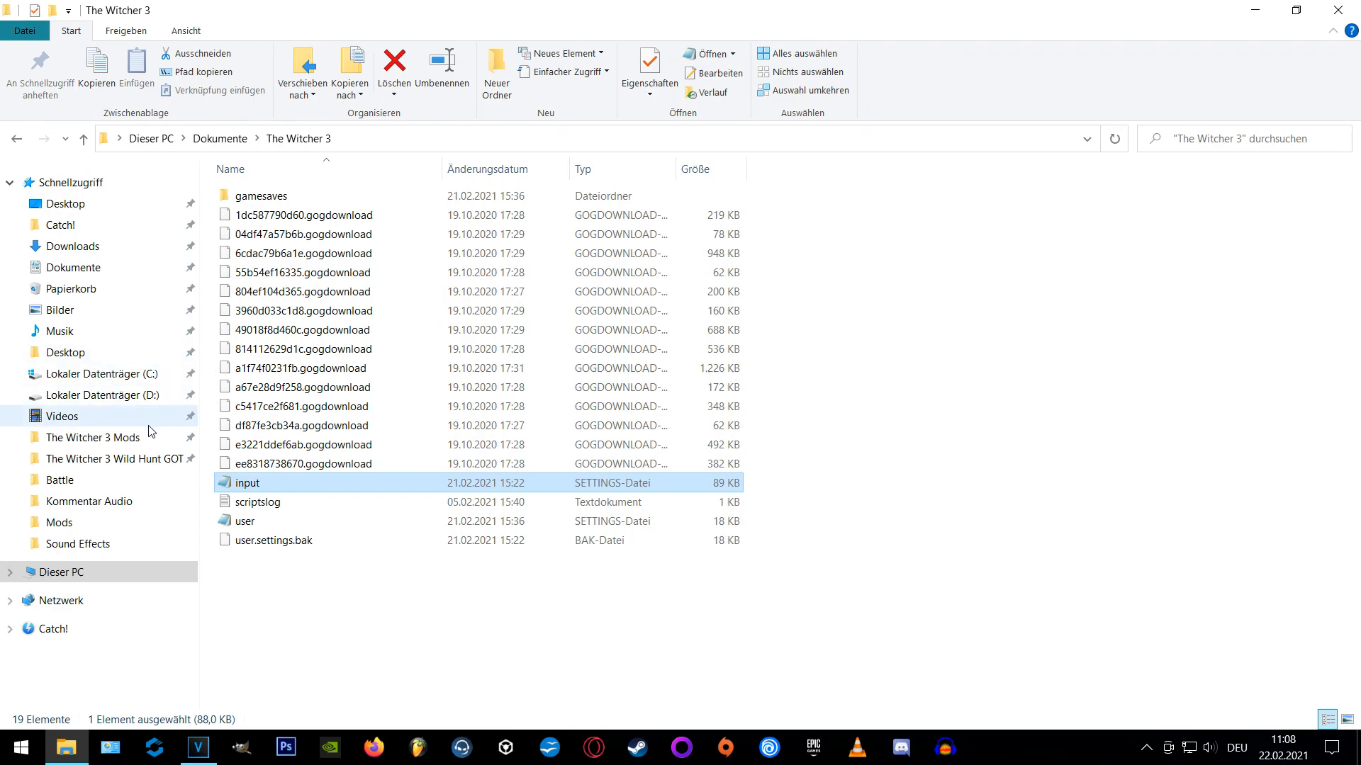
Launch WitcherScriptMerger.exe from The Witcher 3 Mods\Script Merger folder.
left_click(92, 437)
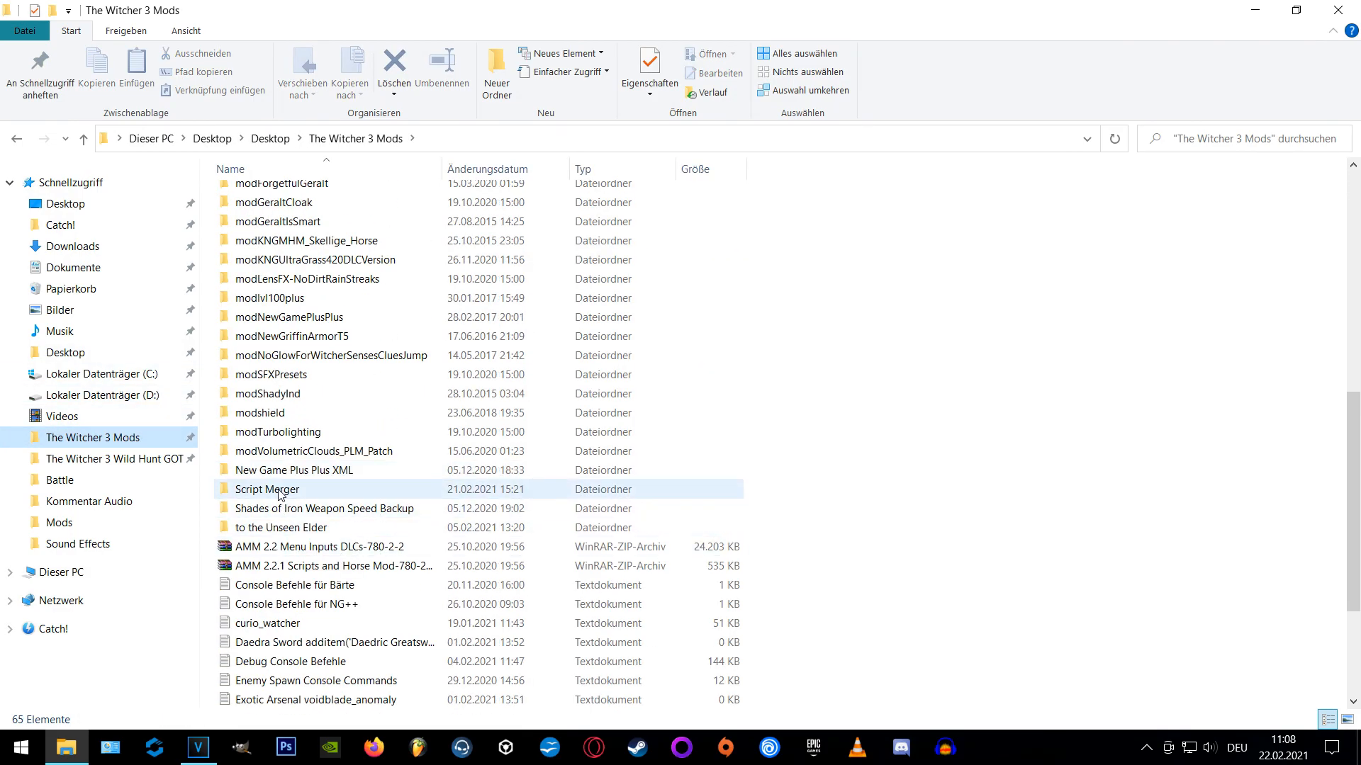
double_click(267, 489)
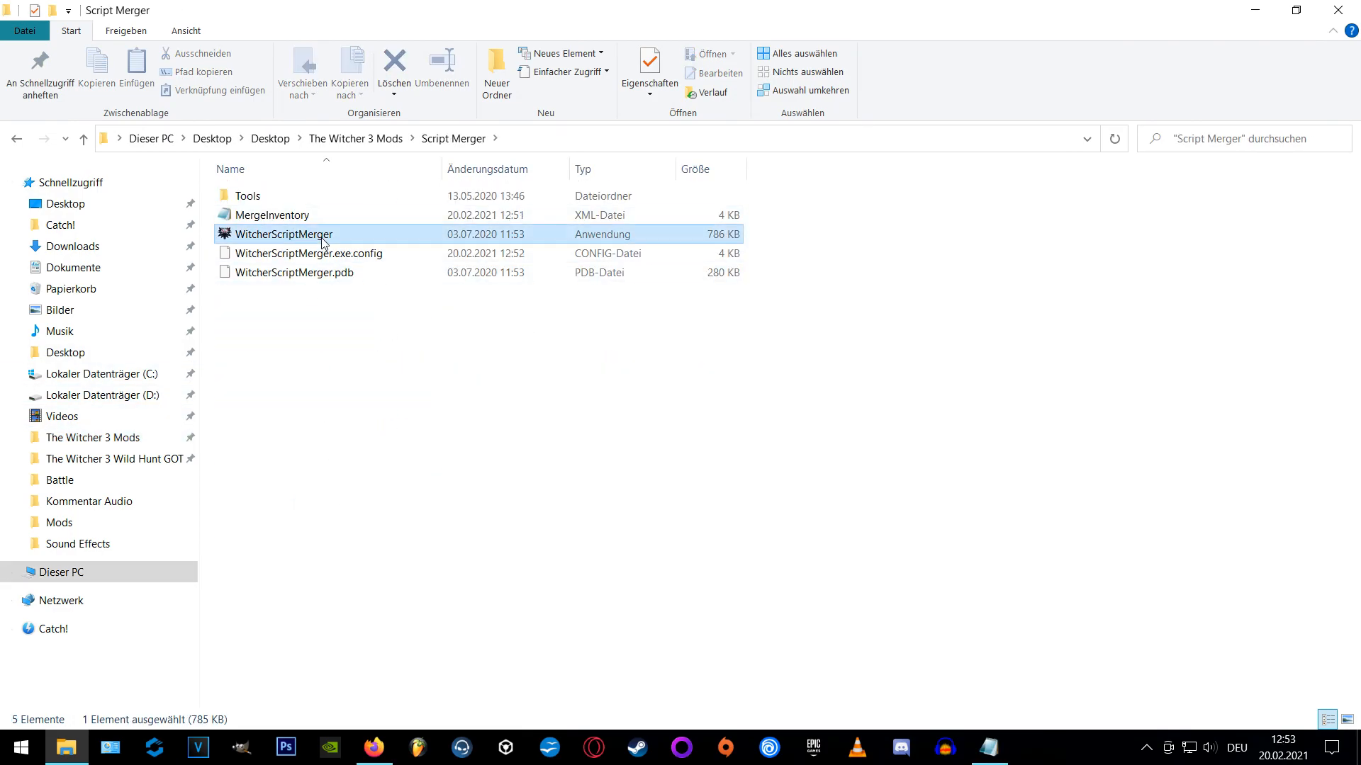
double_click(284, 235)
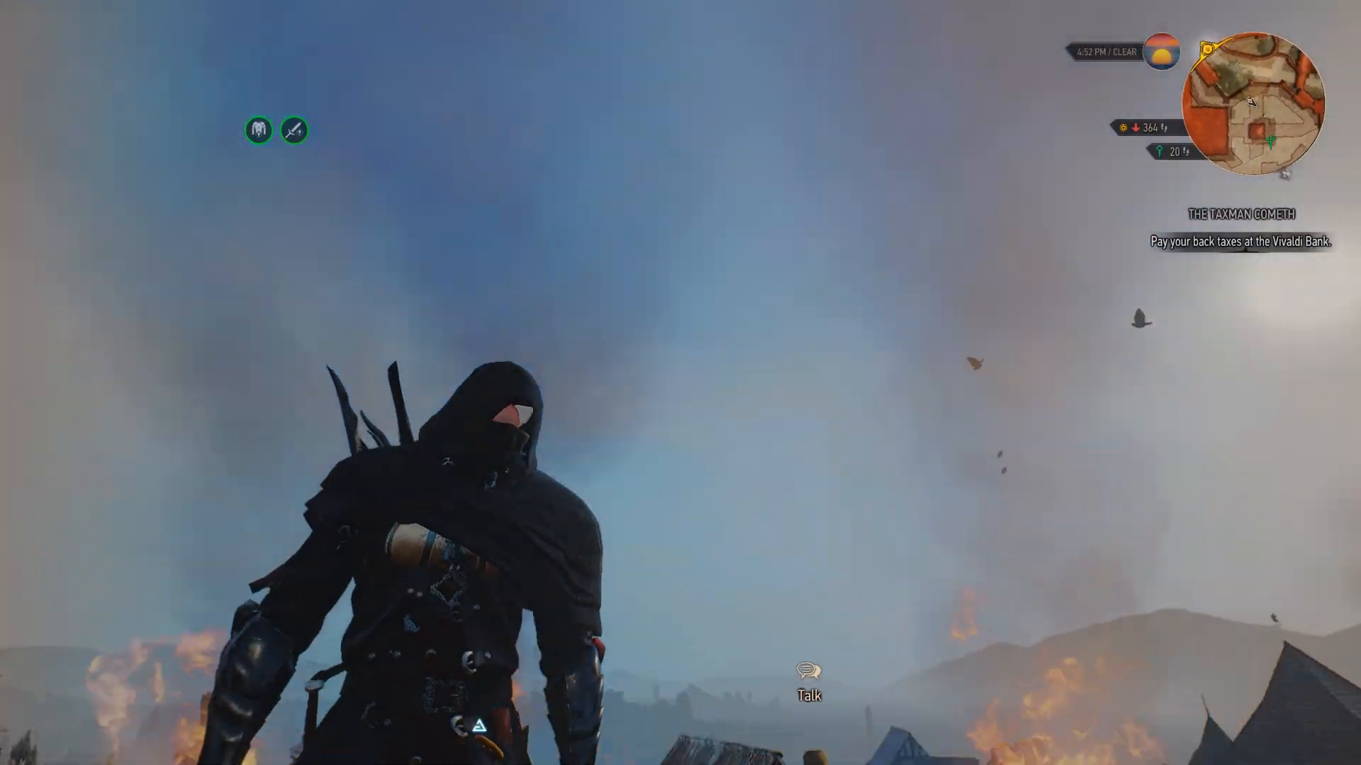
mouse_move(680, 383)
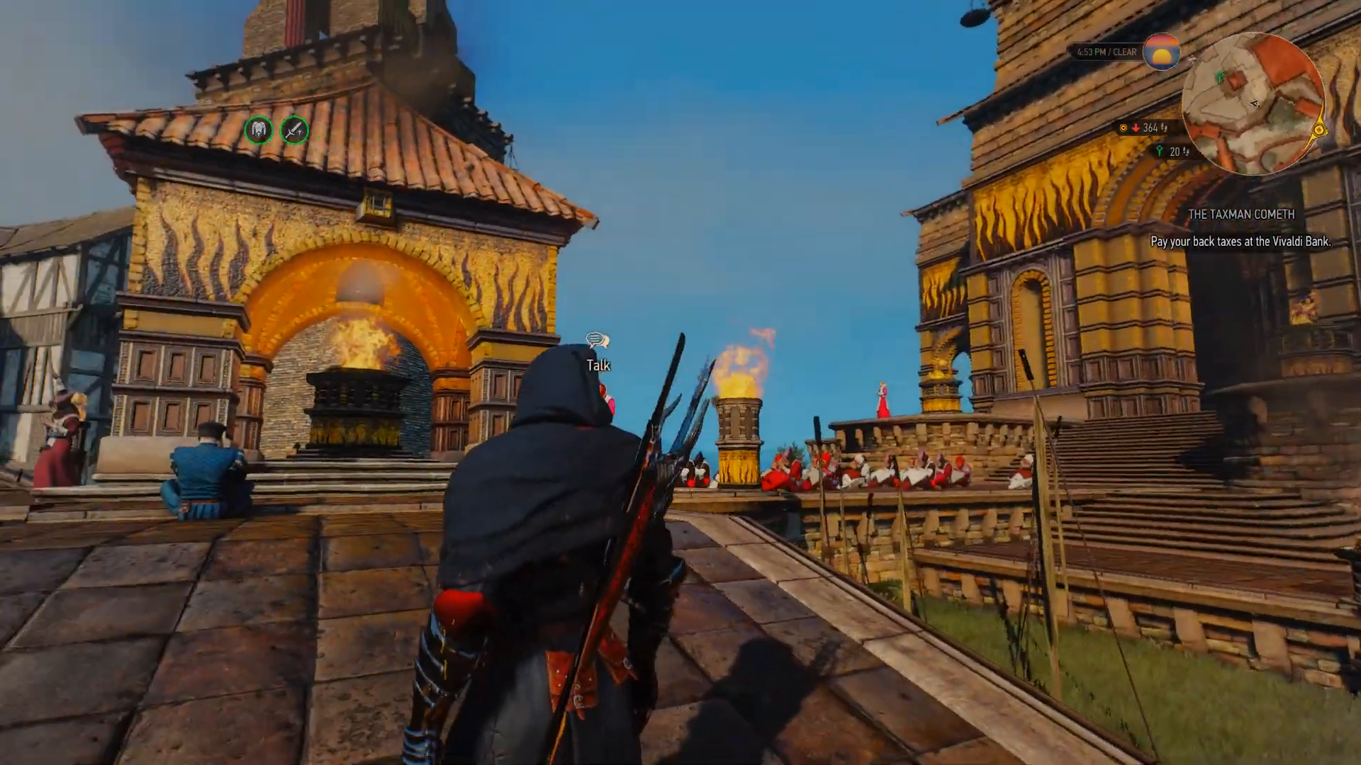
mouse_move(680, 383)
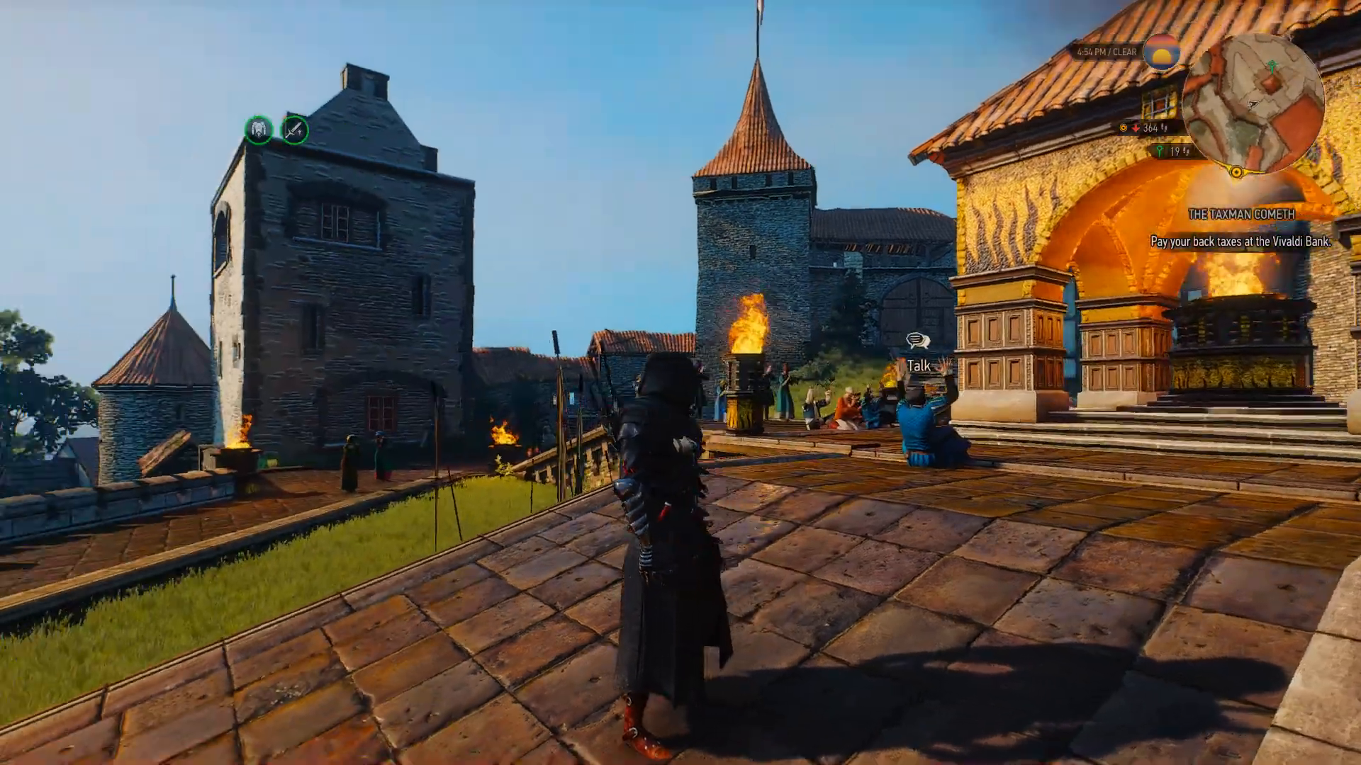
mouse_move(681, 383)
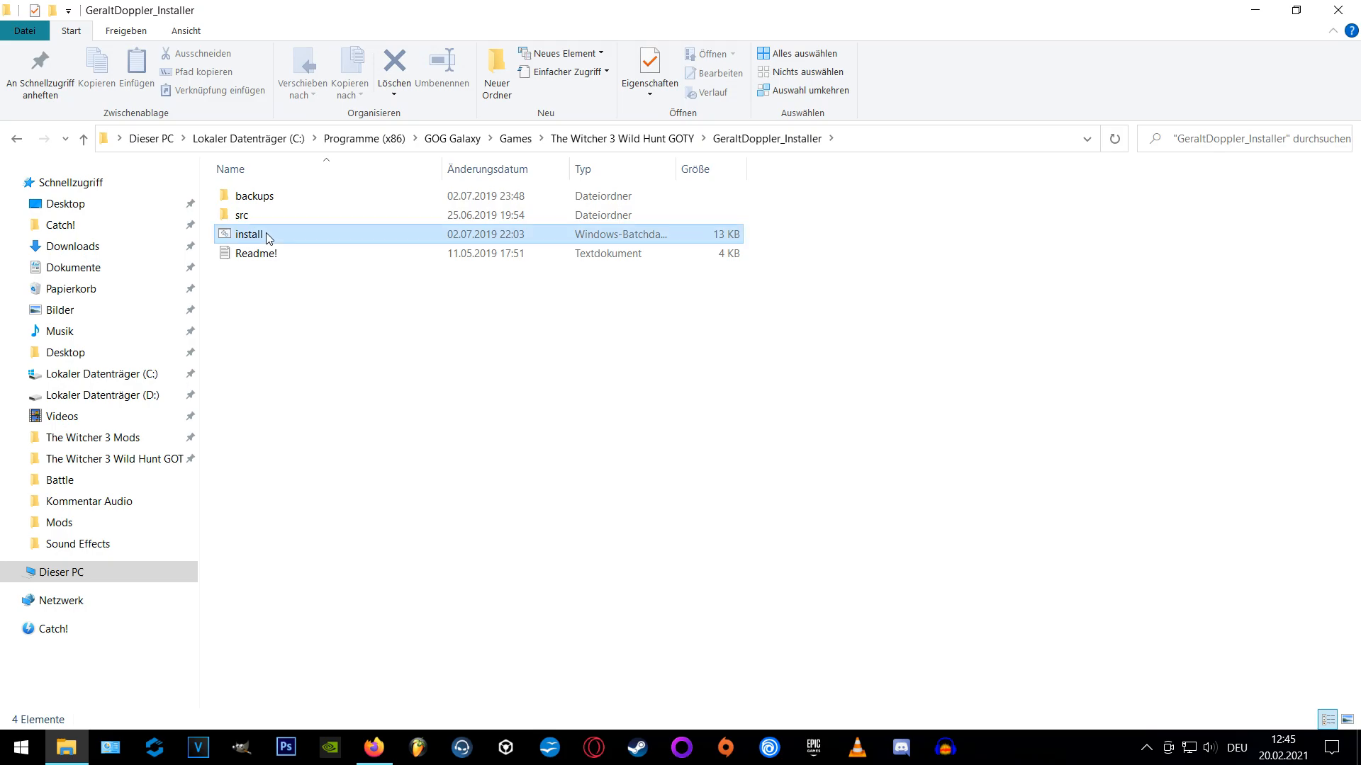
Run install.bat from the GeraltDoppler_Installer folder.
double_click(248, 234)
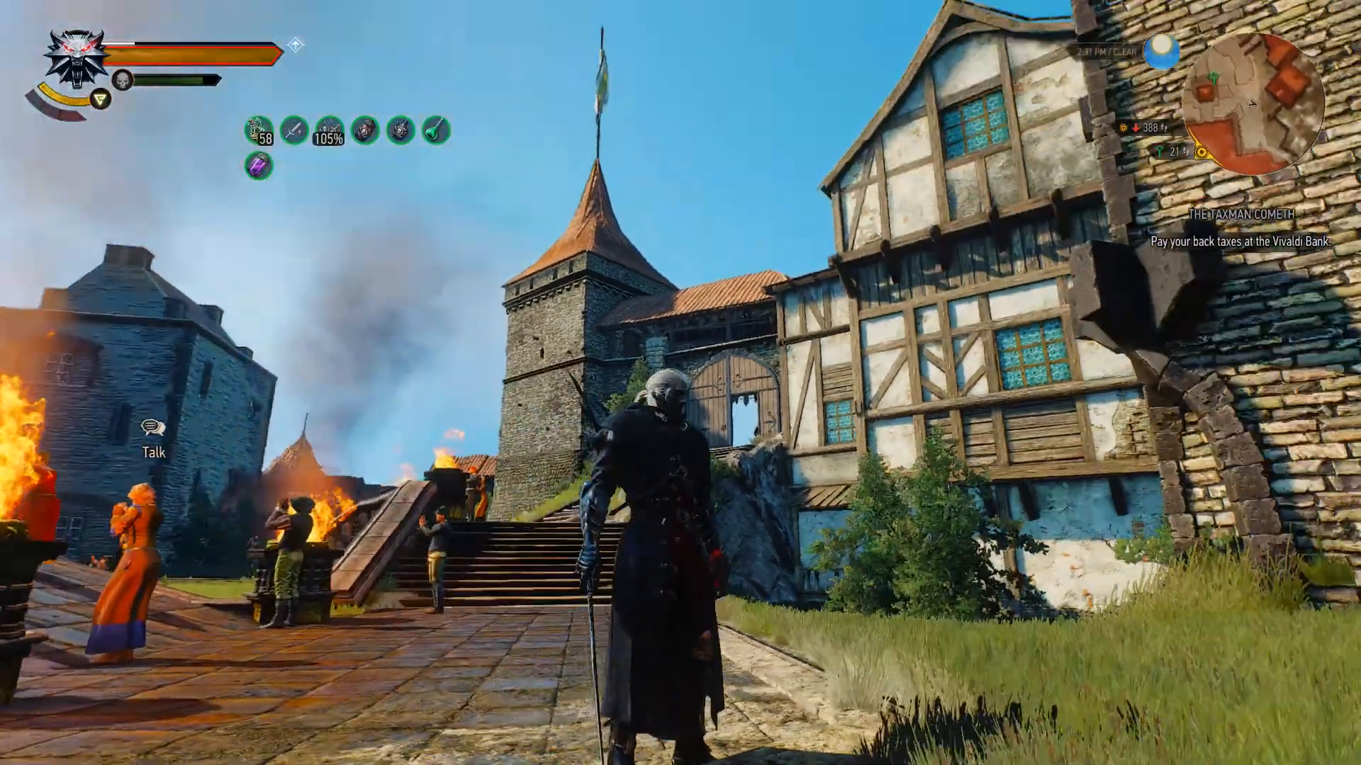
Enter 'nohair' to bring up the GeraltDoppler menu with the SandBox preset active.
type("nohair")
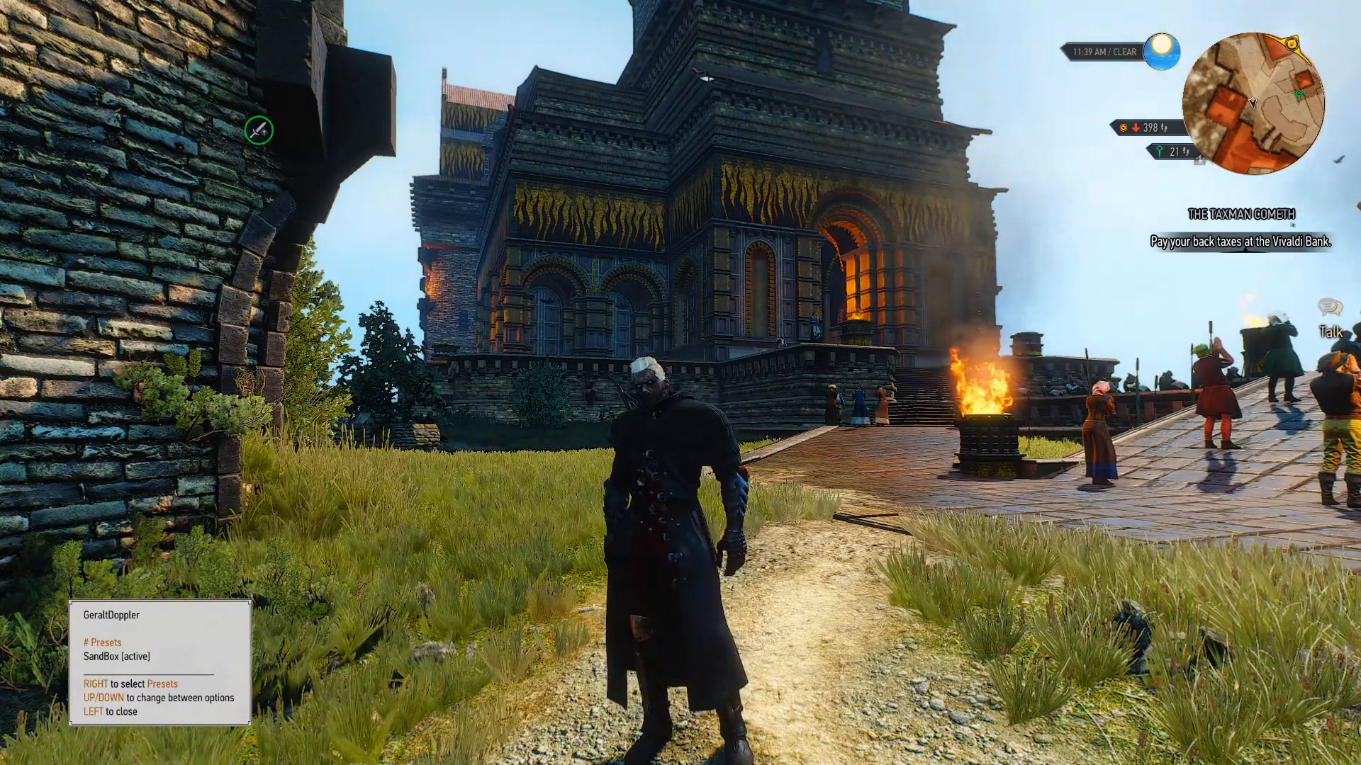
In the SandBox favorites hair list, switch Geralt from Geralt Hair 15 to Geralt Hair 18.
key("right")
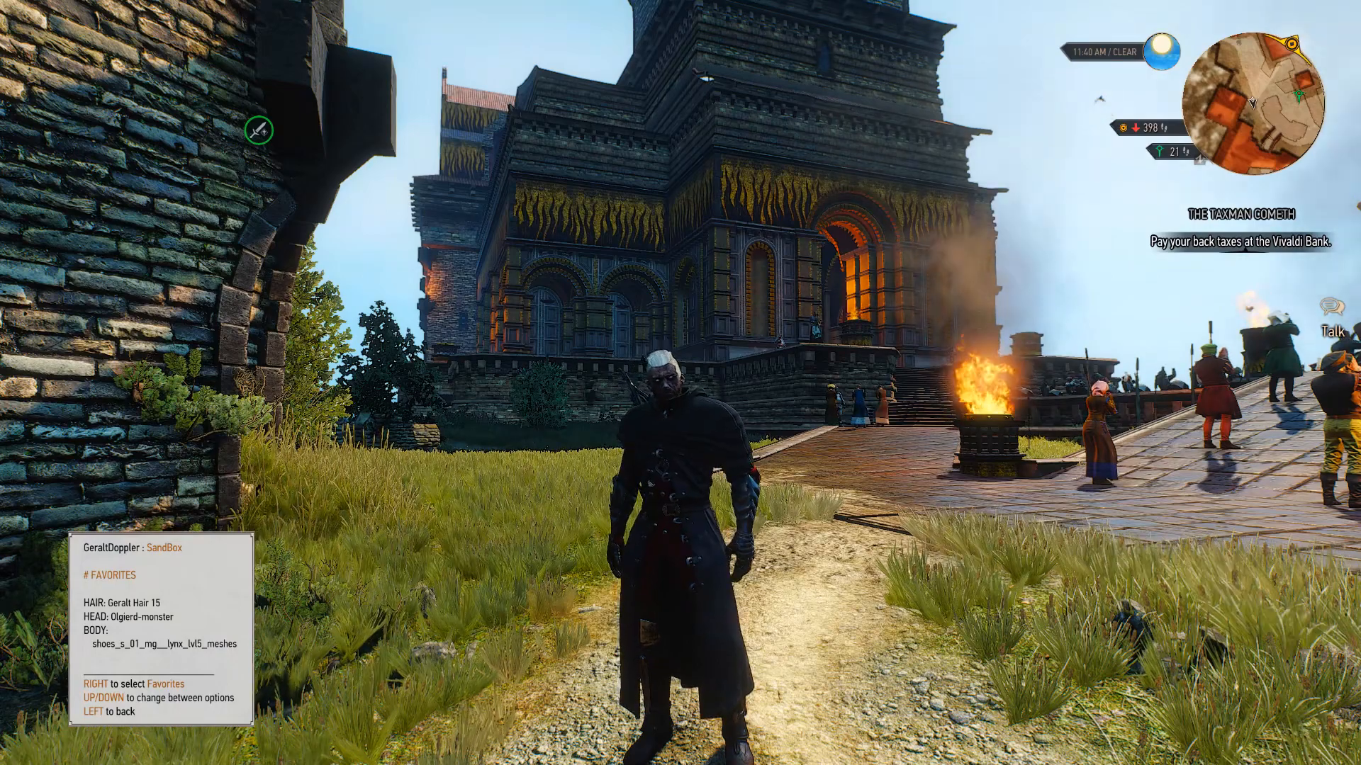
key("right")
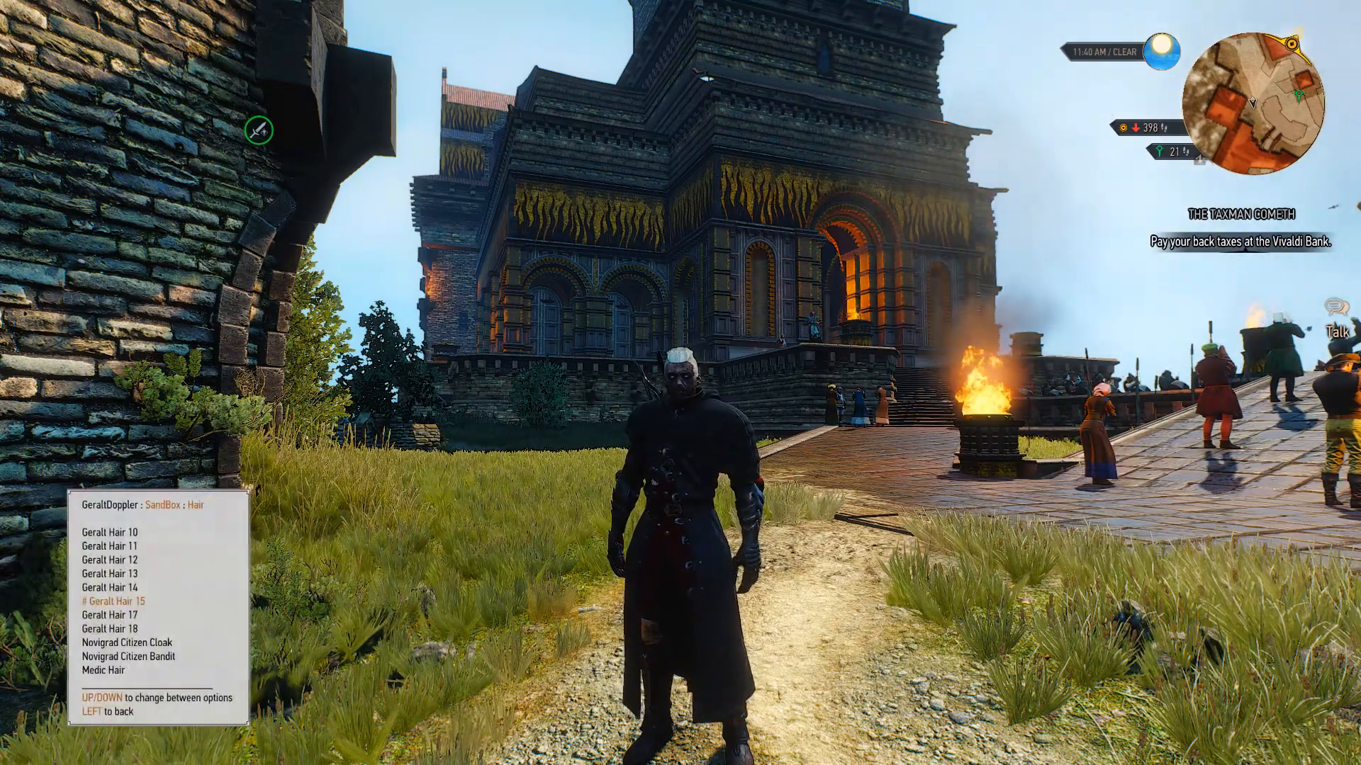
key("down")
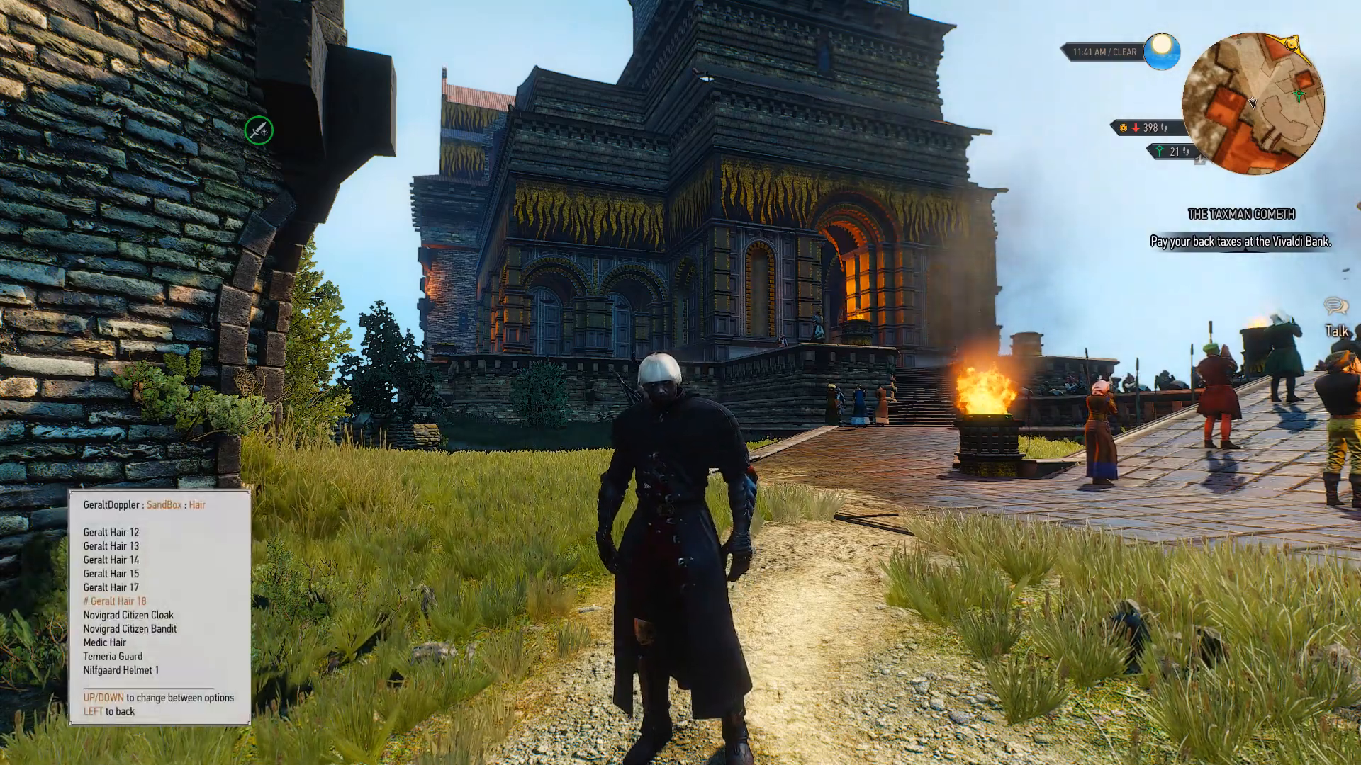